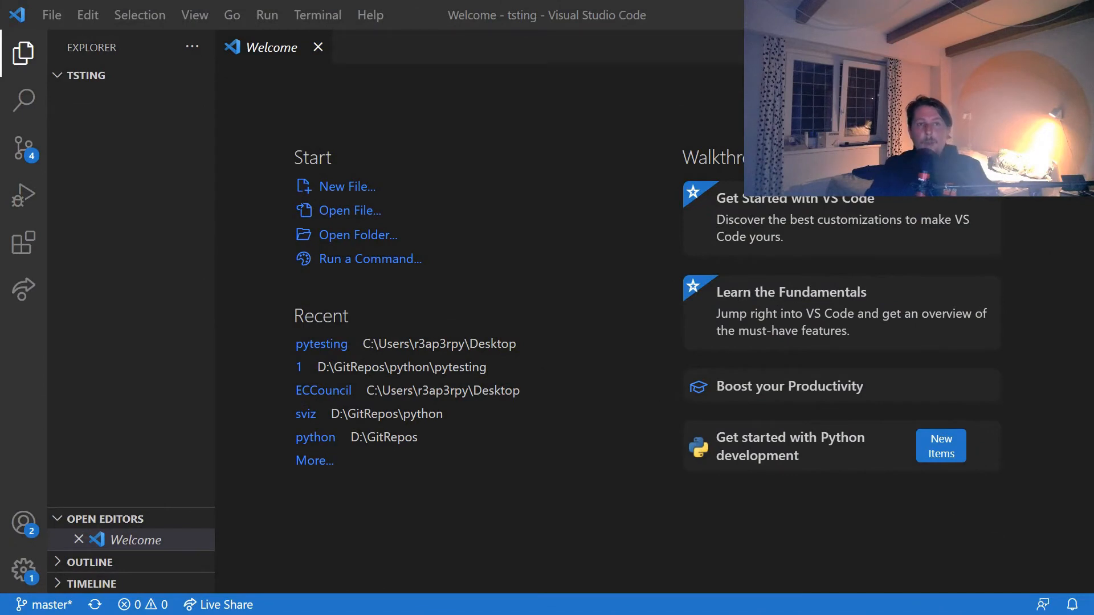
pyautogui.moveTo(520, 208)
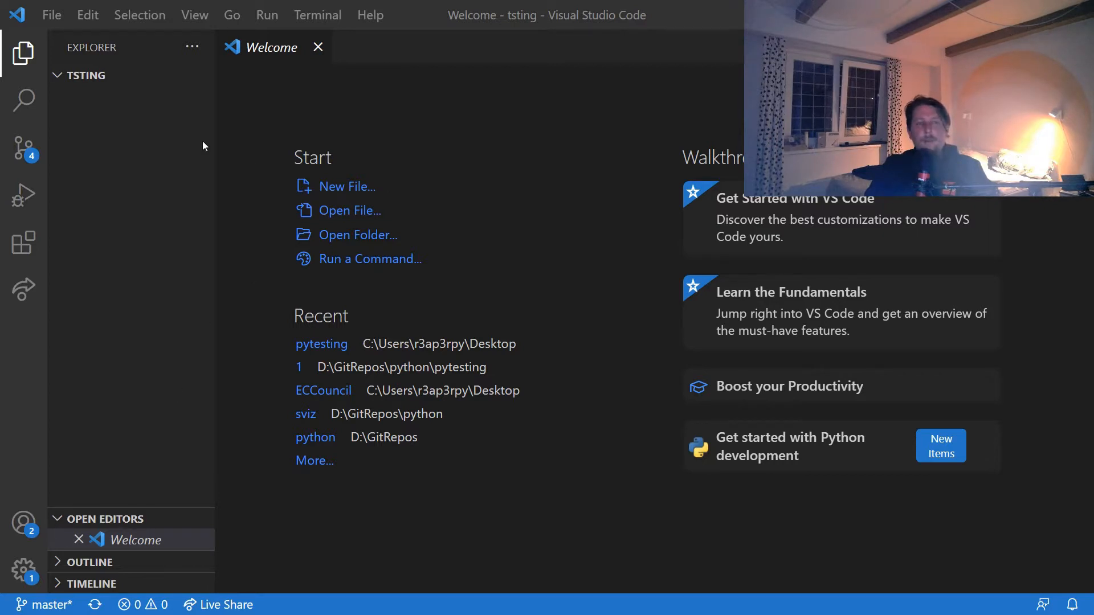
pyautogui.moveTo(489, 288)
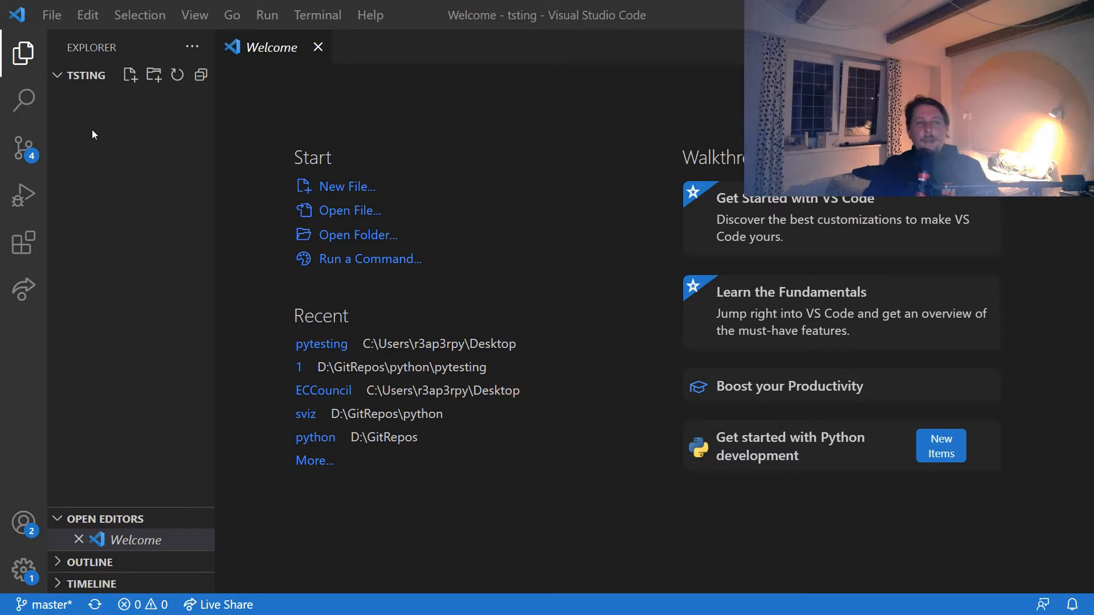
# Step: Create a tests folder in the workspace with subfolders a and b
pyautogui.click(130, 75)
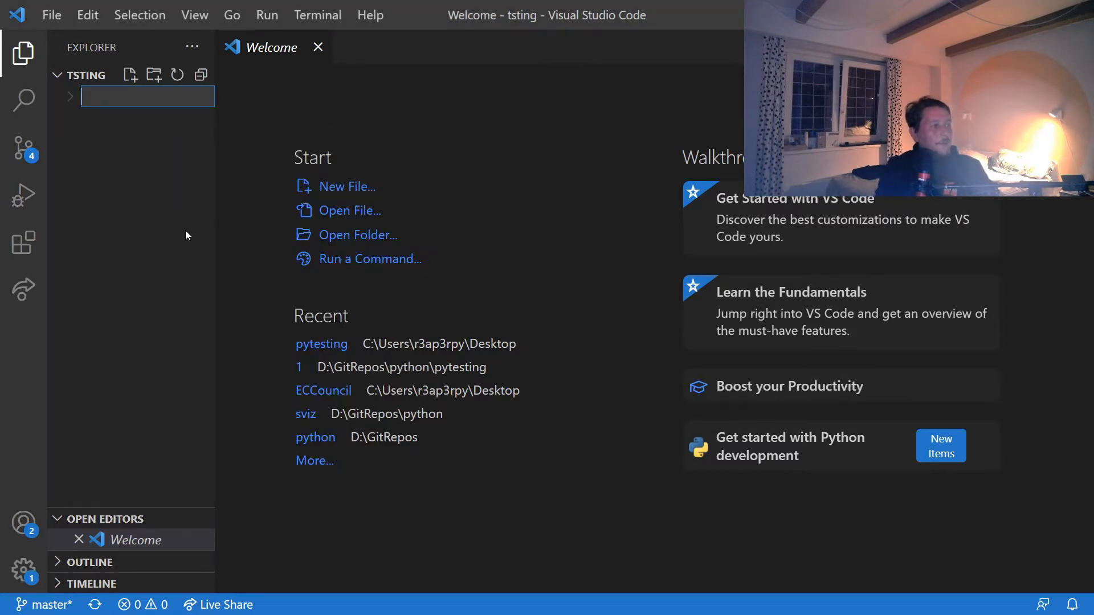
pyautogui.write('tests')
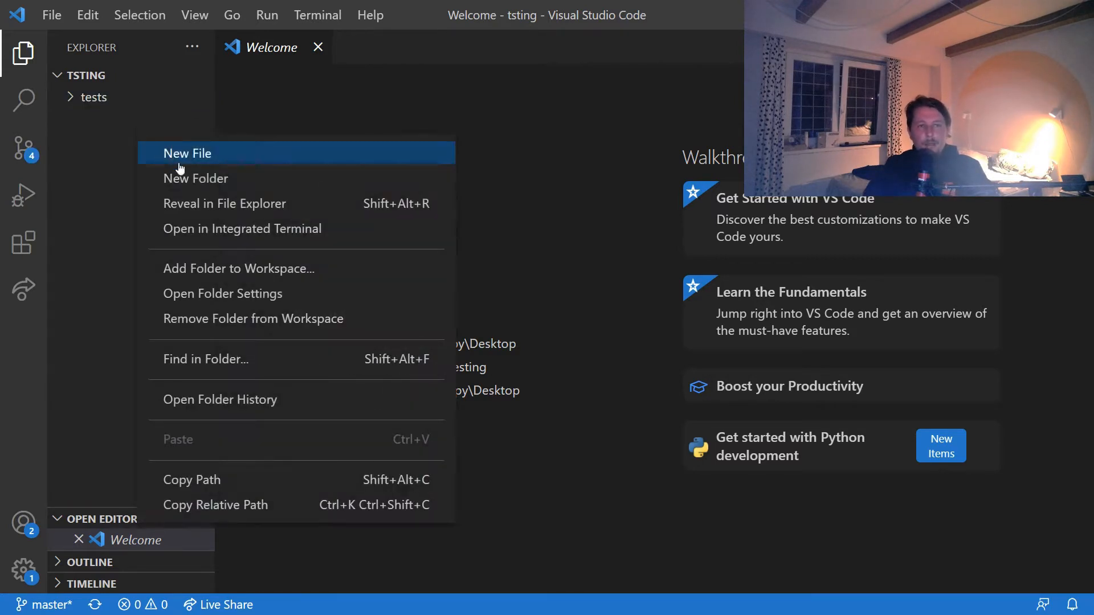
pyautogui.click(187, 152)
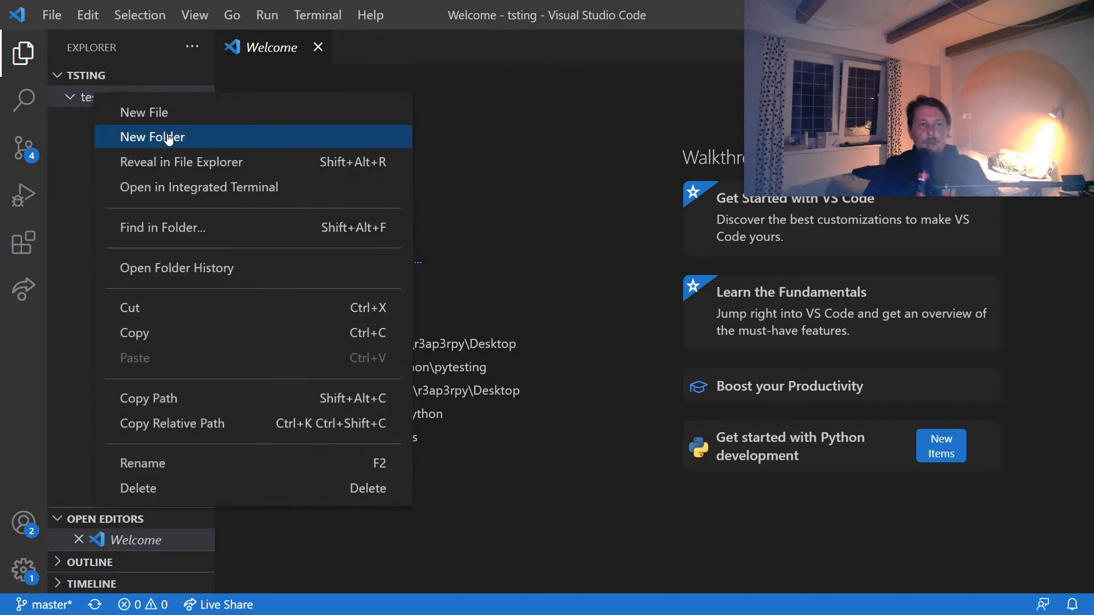
pyautogui.click(152, 135)
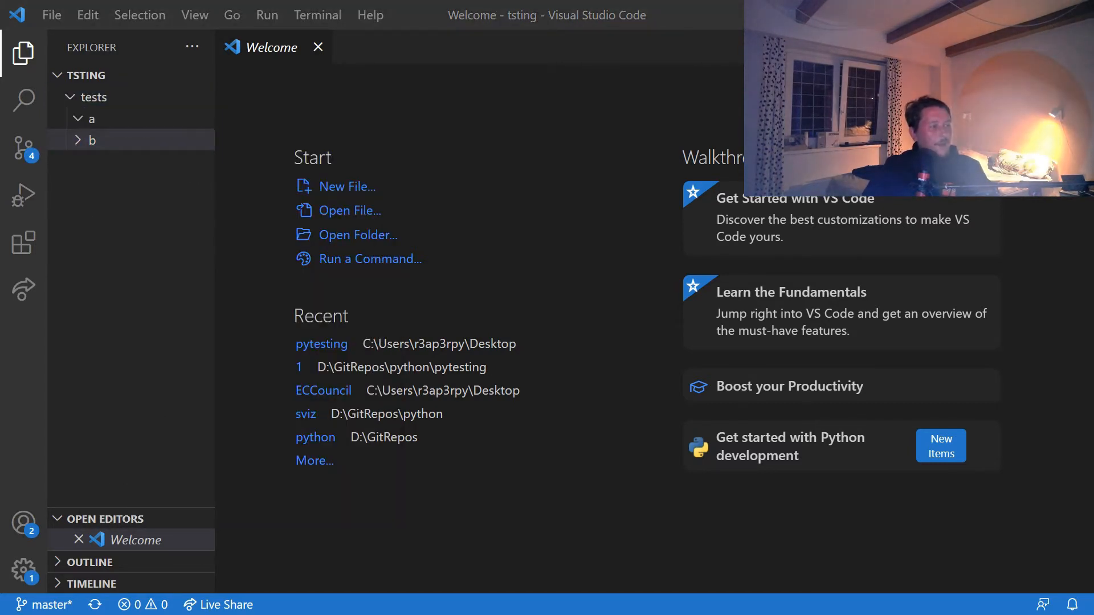
# Step: Add empty files test_a.py in folder a and test_b.py in folder b
pyautogui.click(91, 119)
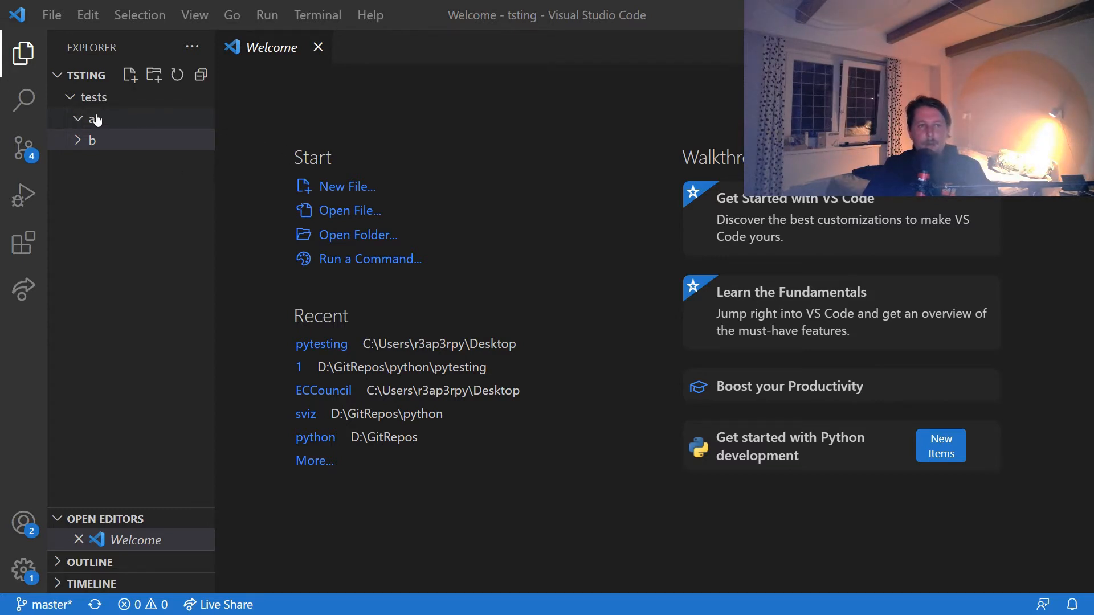
pyautogui.write('te')
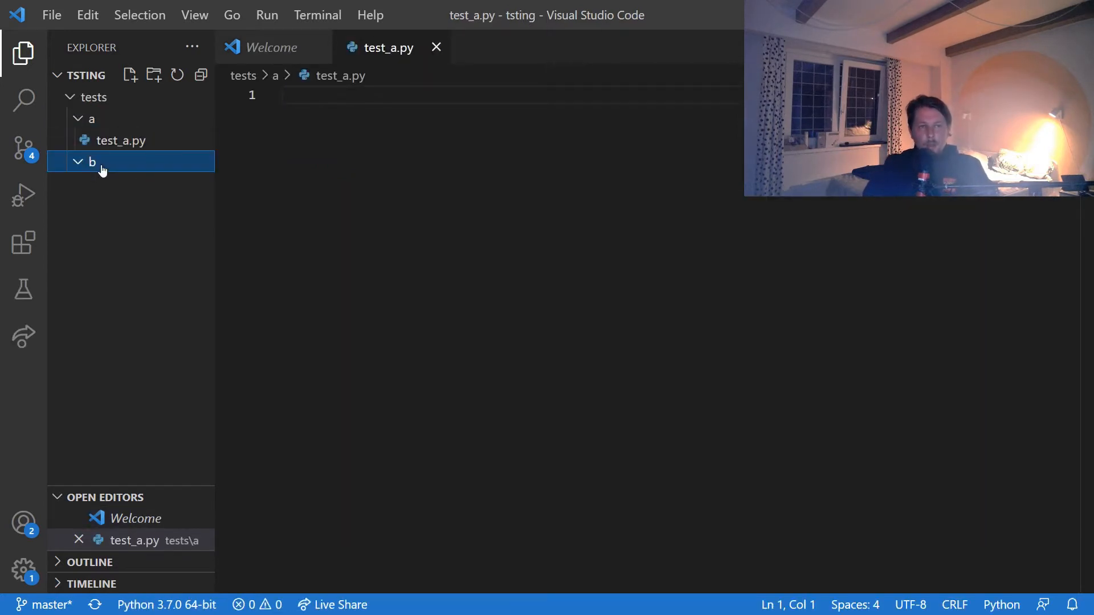
pyautogui.write('test')
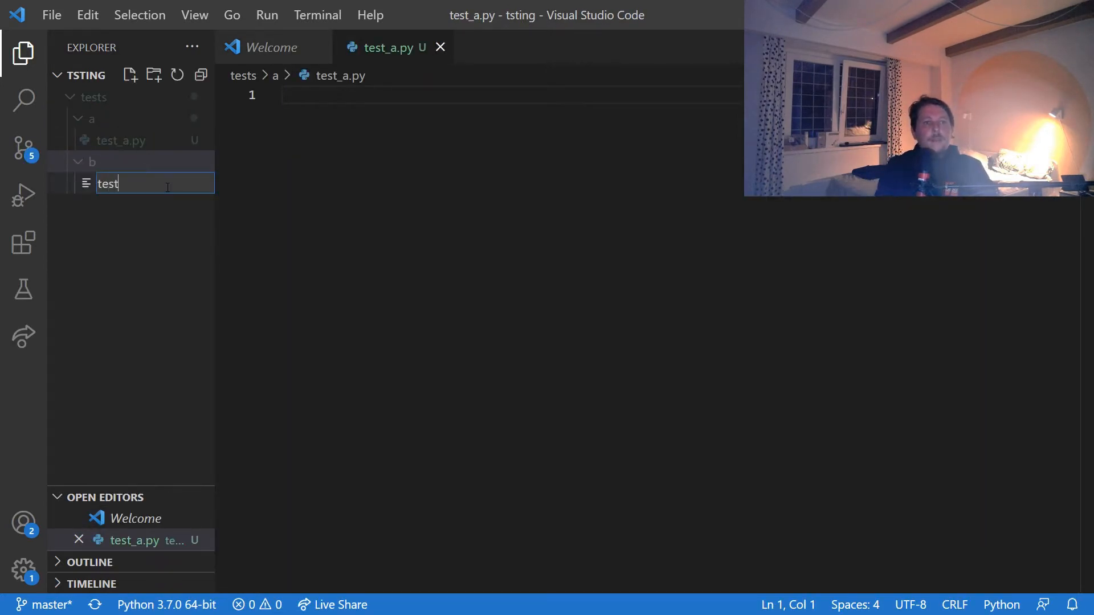
pyautogui.press('Enter')
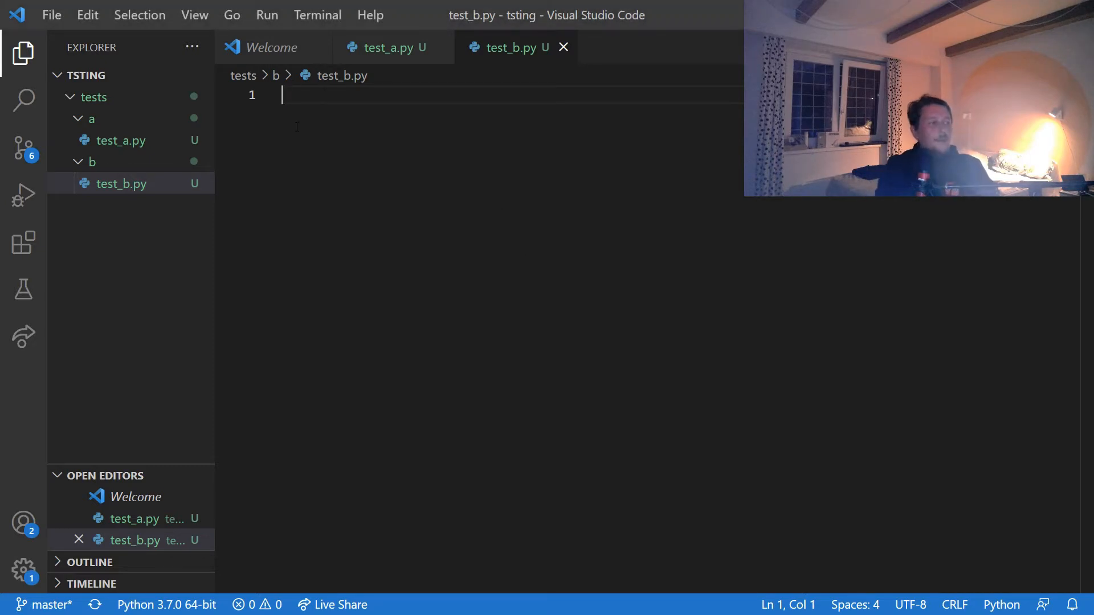
pyautogui.write('from pytest')
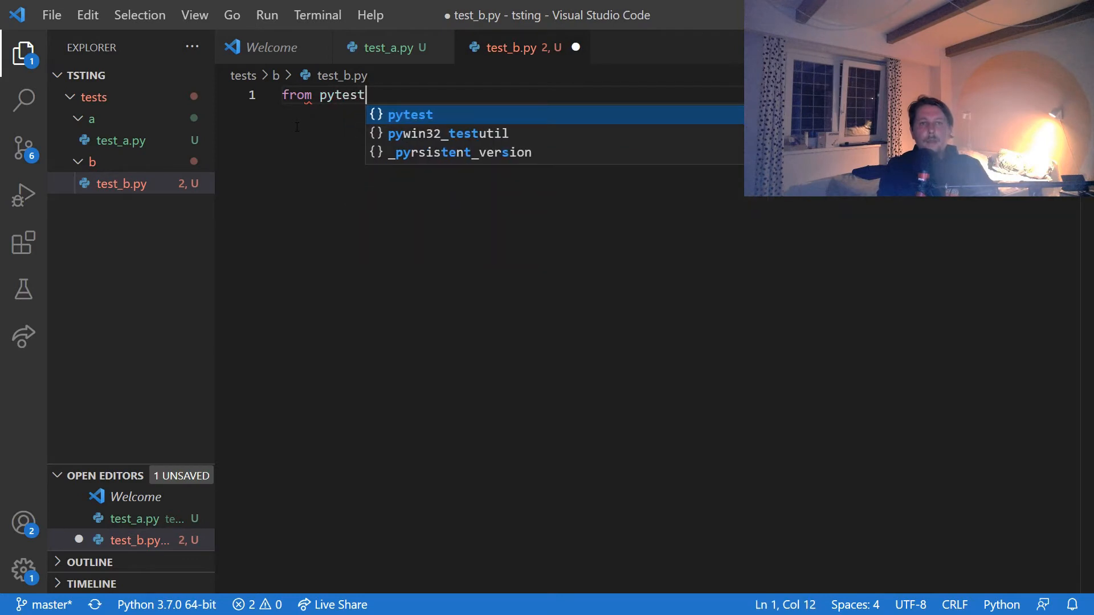
pyautogui.write('import mak')
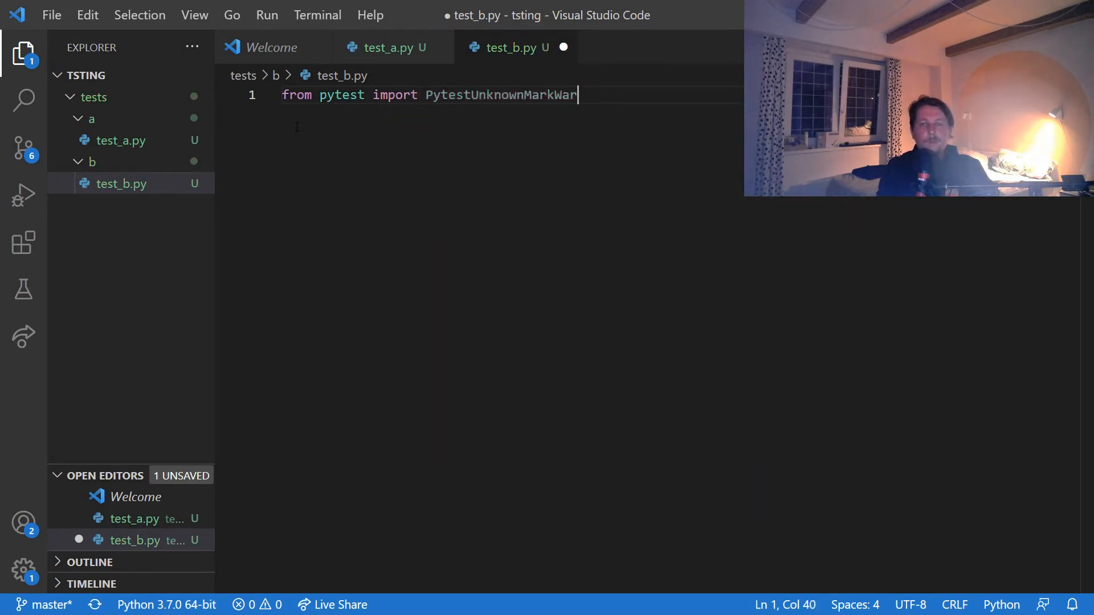
pyautogui.write('mark')
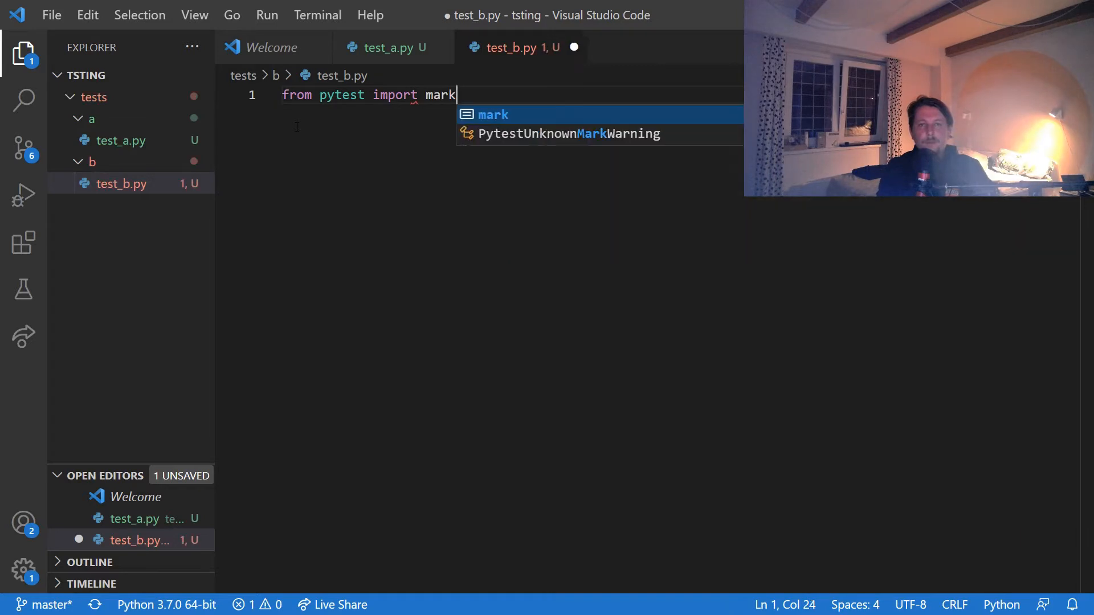
pyautogui.press('Enter')
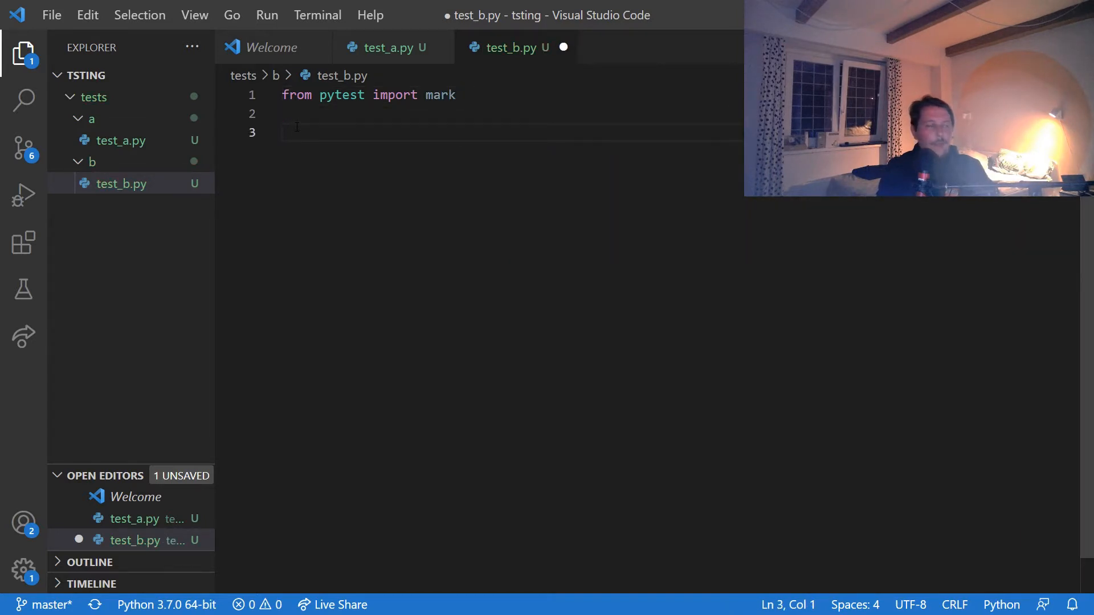
pyautogui.write('@mark.body')
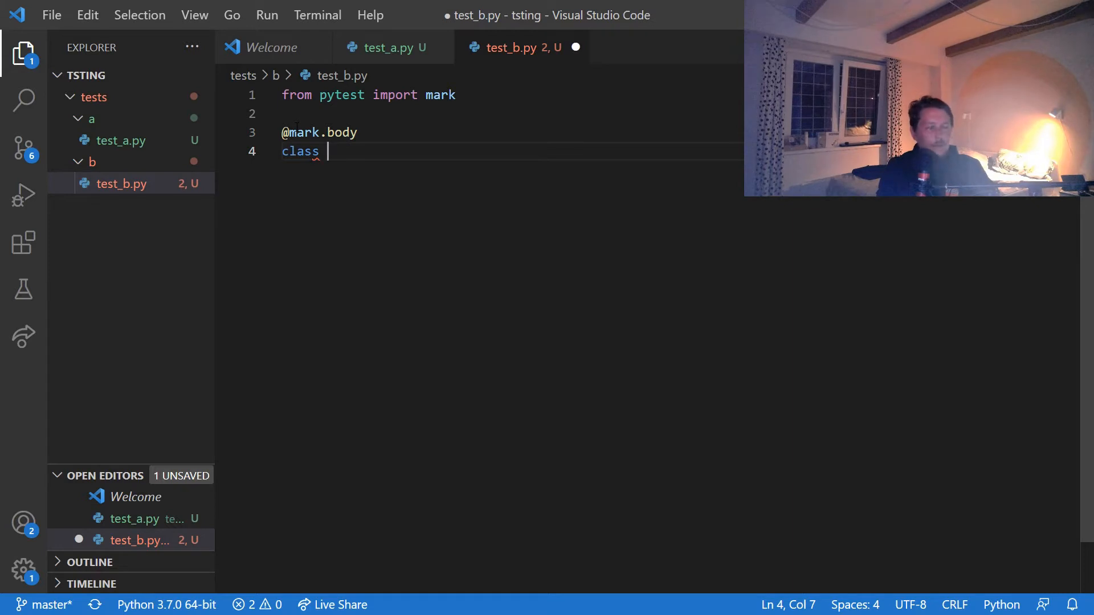
pyautogui.write('BodyTe')
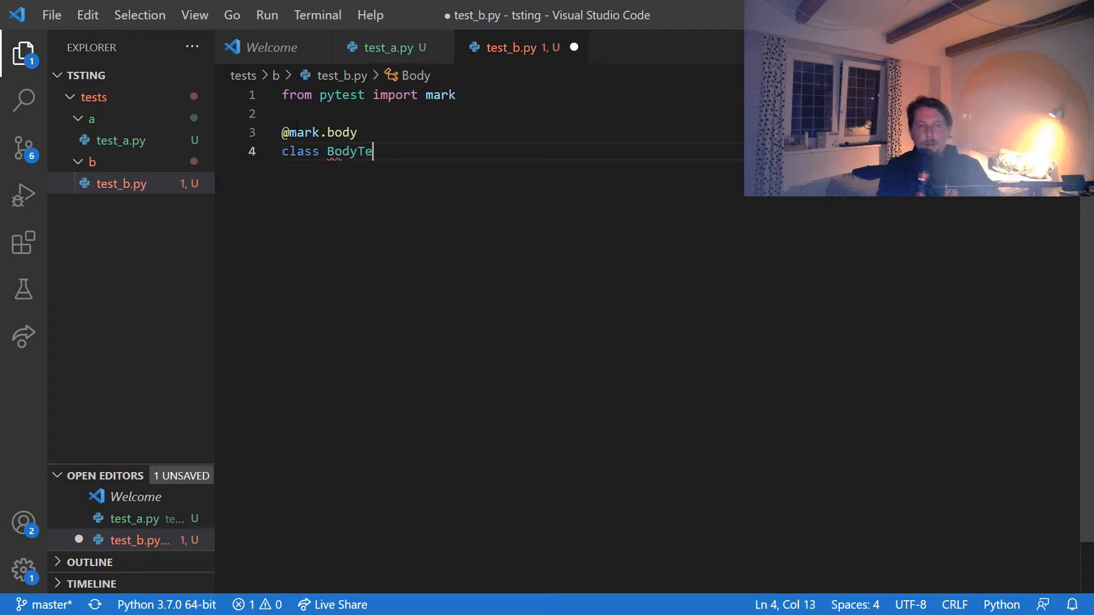
pyautogui.write('st:')
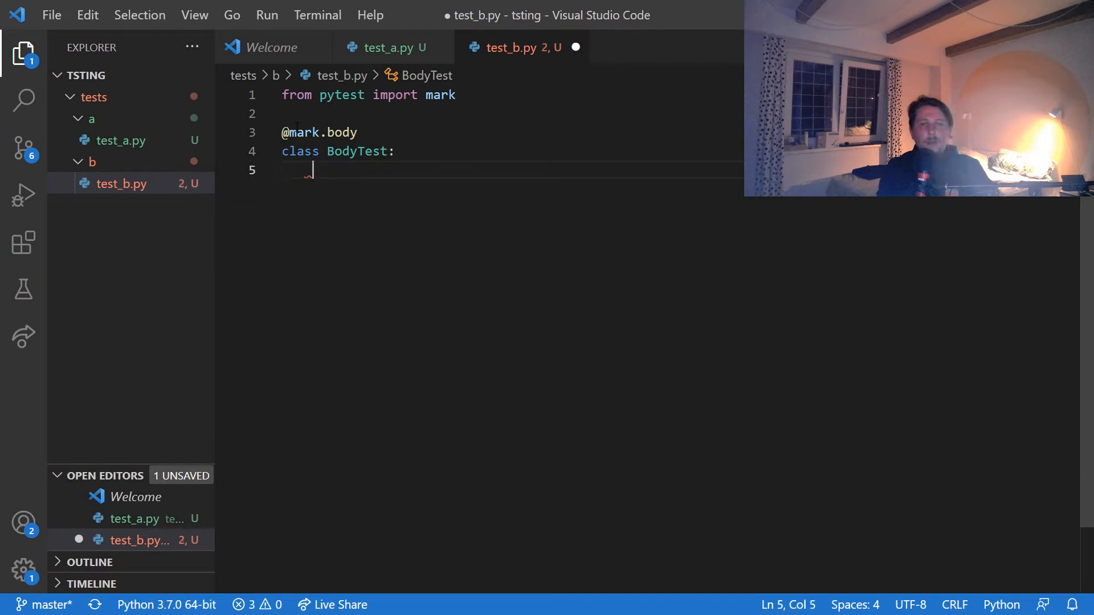
pyautogui.write('@')
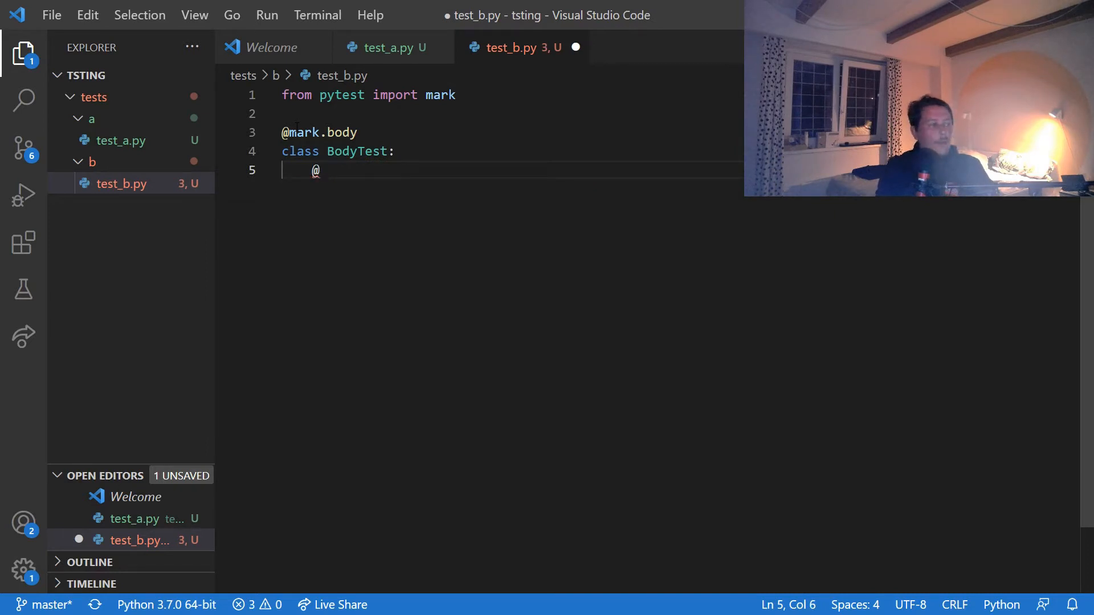
pyautogui.write('mark.b')
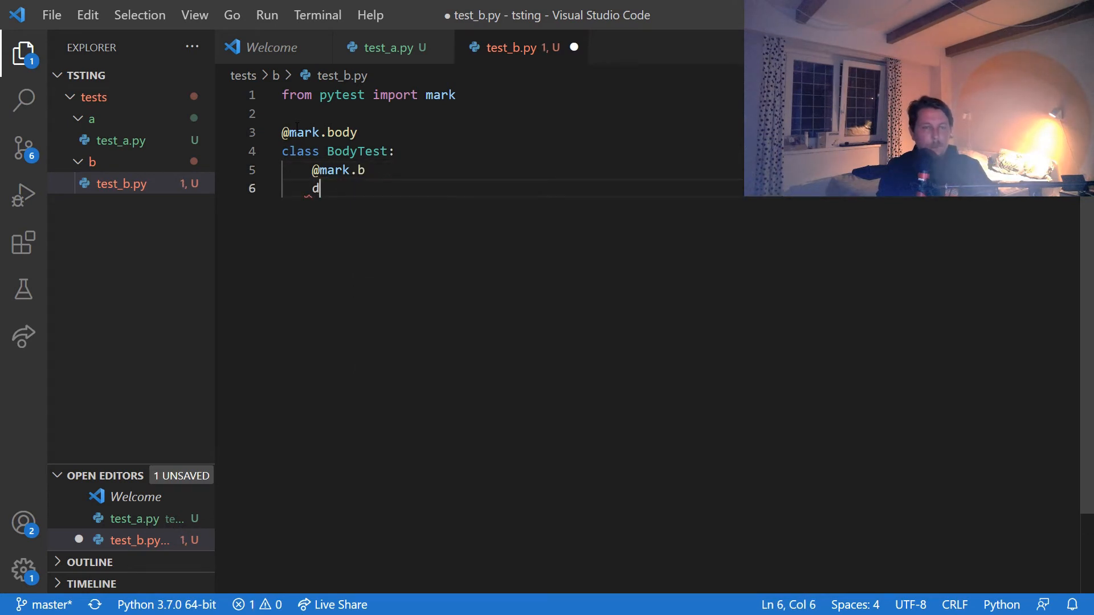
pyautogui.write('ef tes')
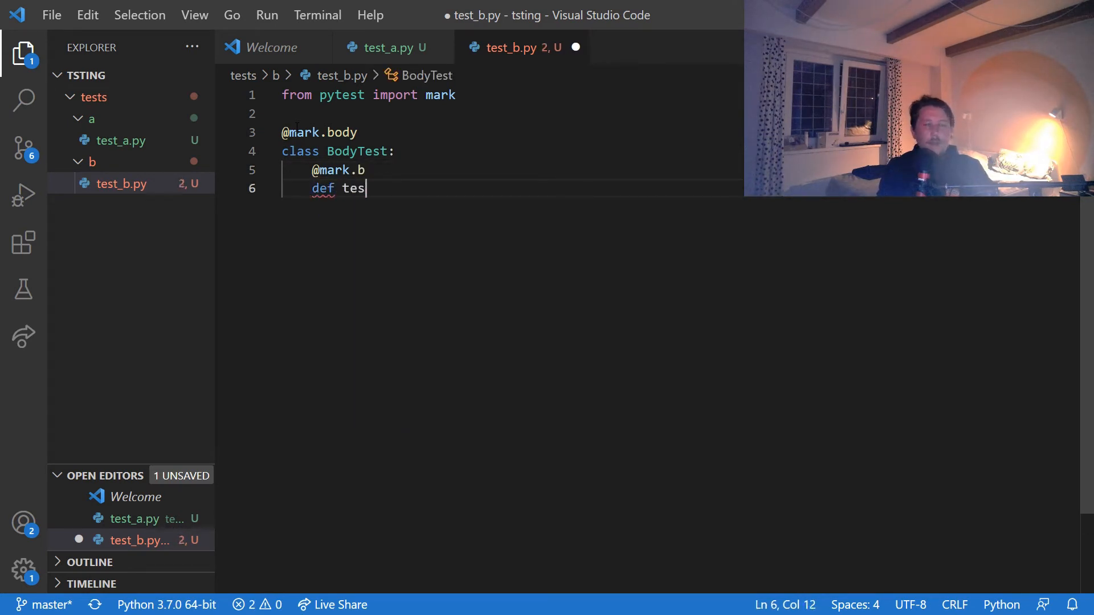
pyautogui.write('t_bot')
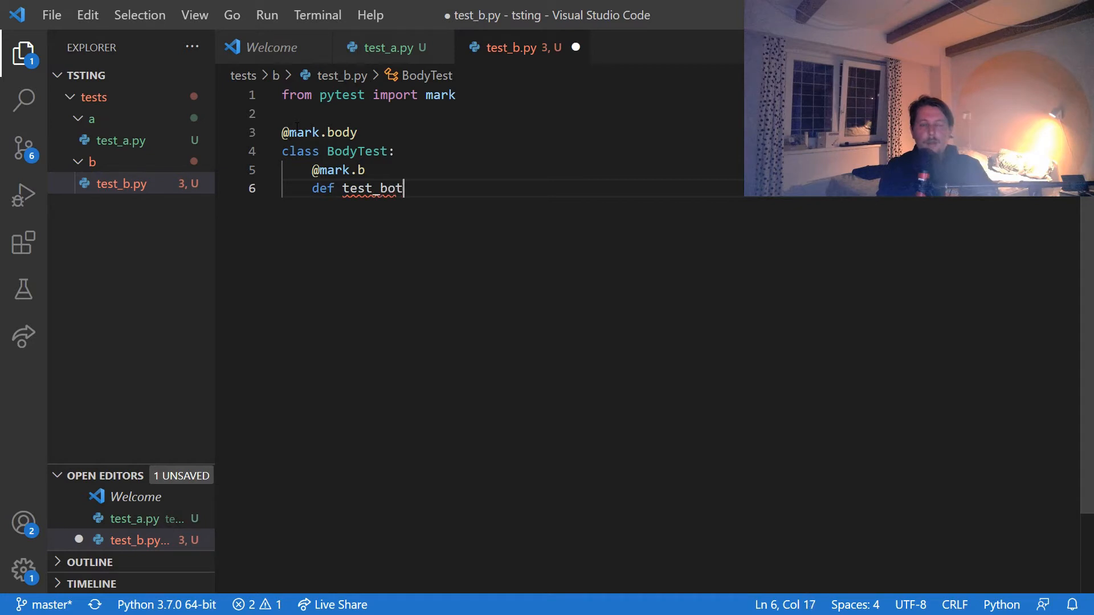
pyautogui.write('y(self):')
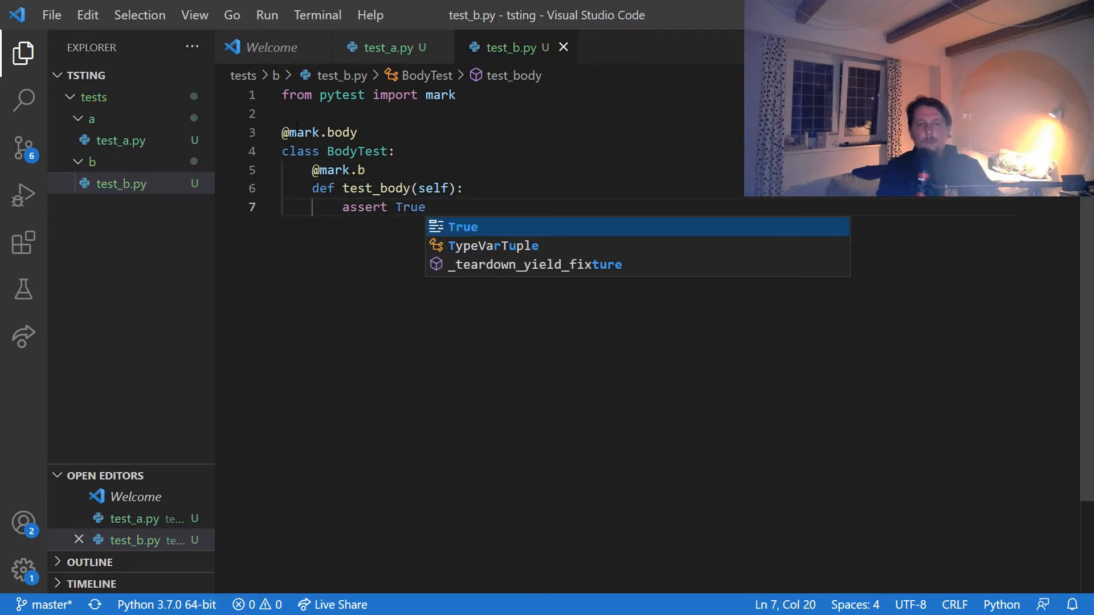
pyautogui.press('Escape')
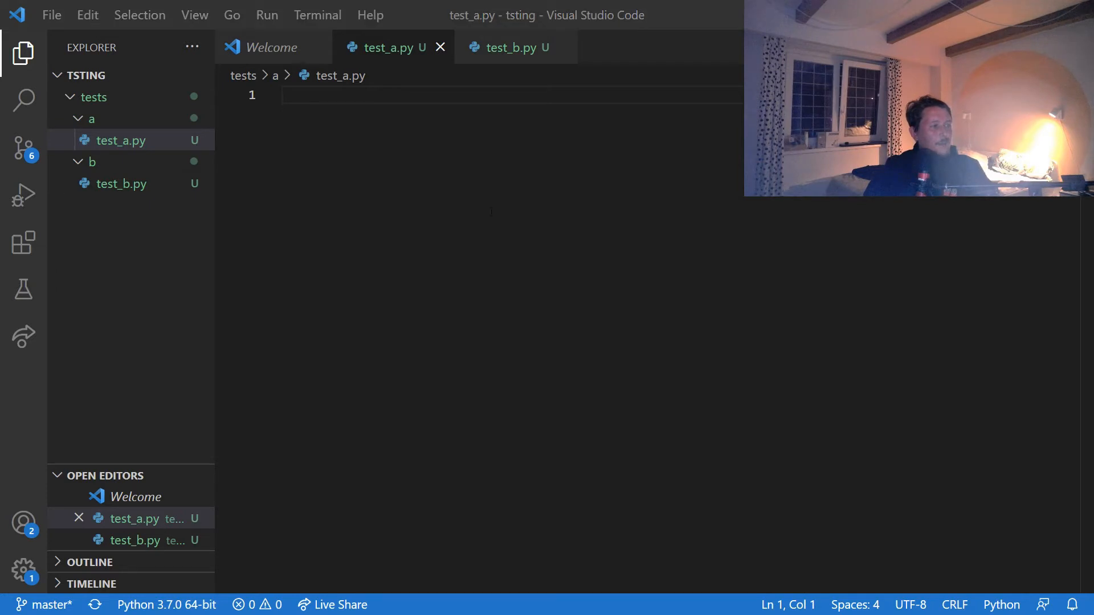
pyautogui.press('enter')
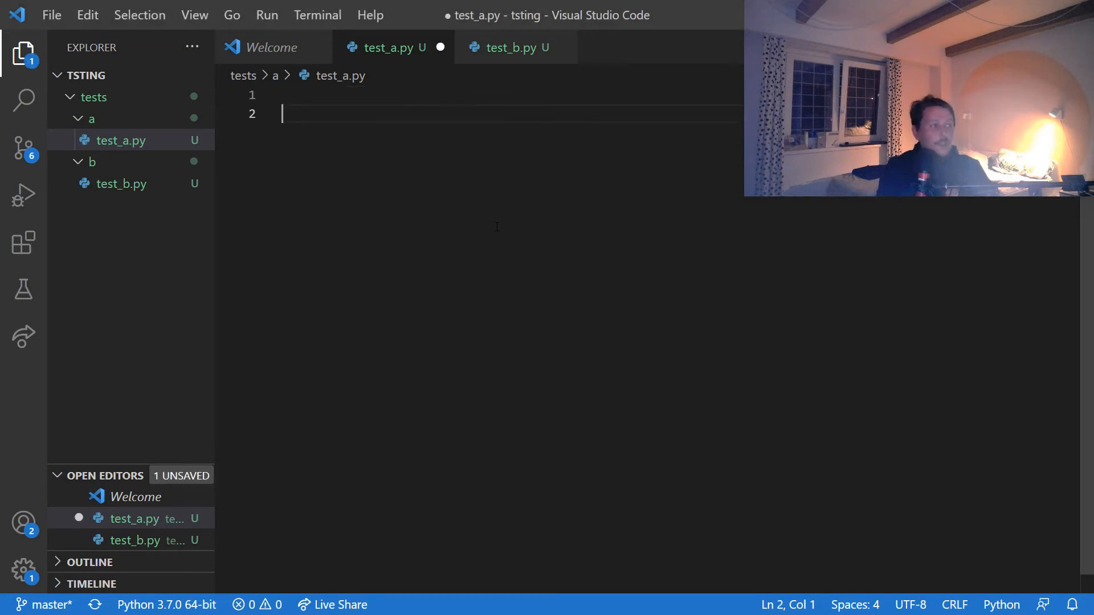
pyautogui.write('from')
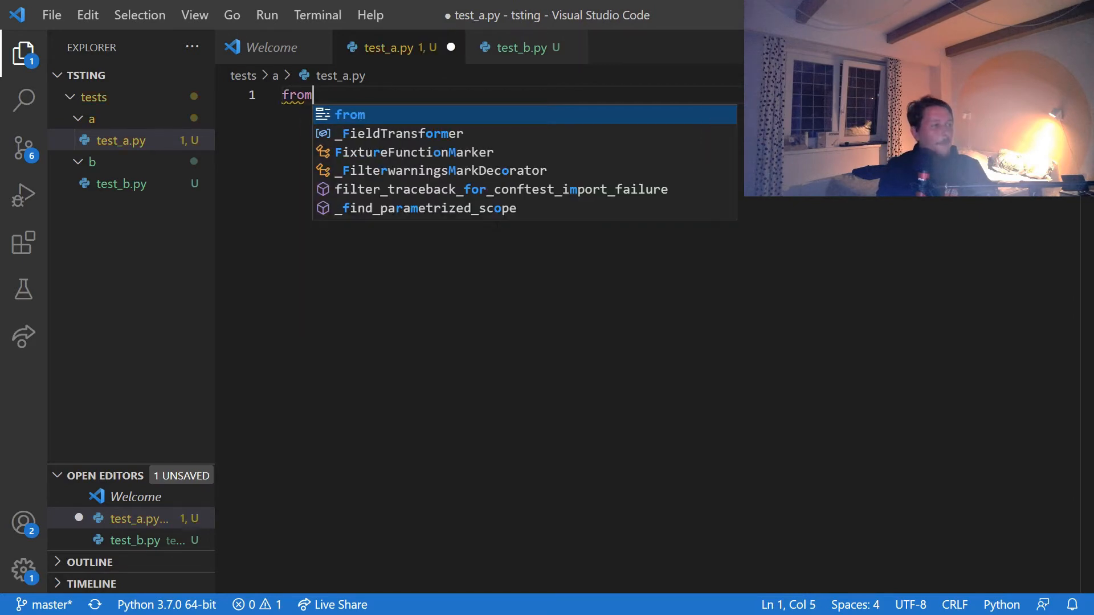
pyautogui.write('pyte')
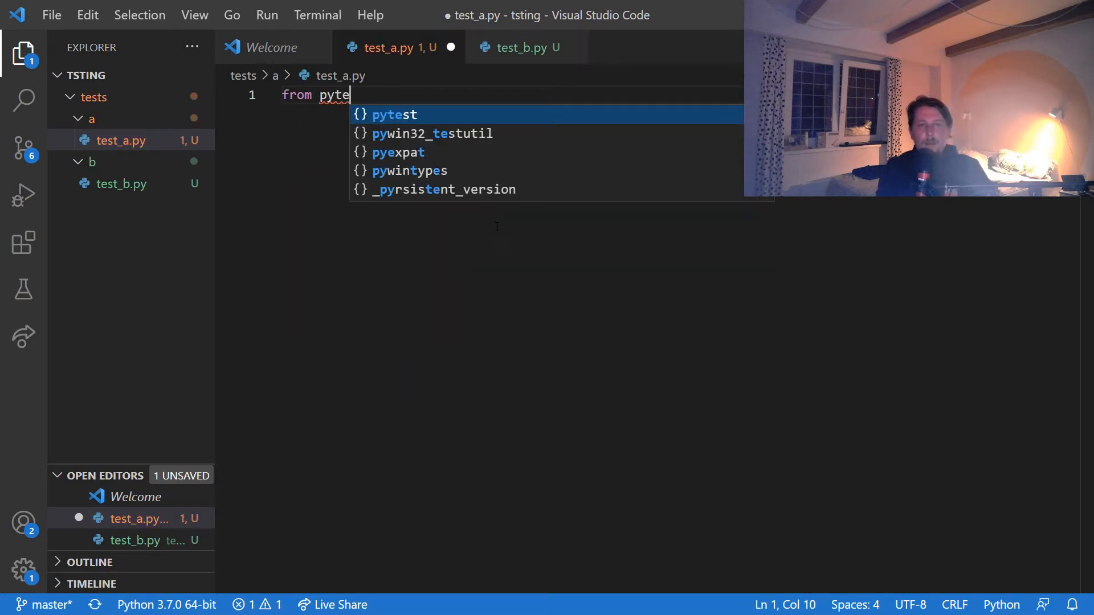
pyautogui.write('st import mark')
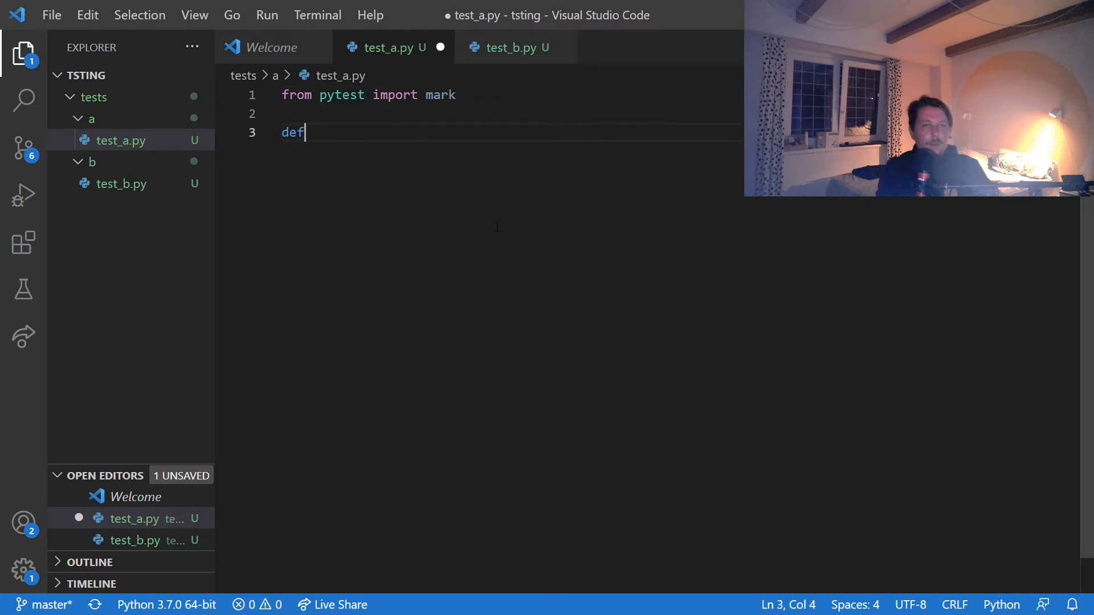
pyautogui.write('test_a():')
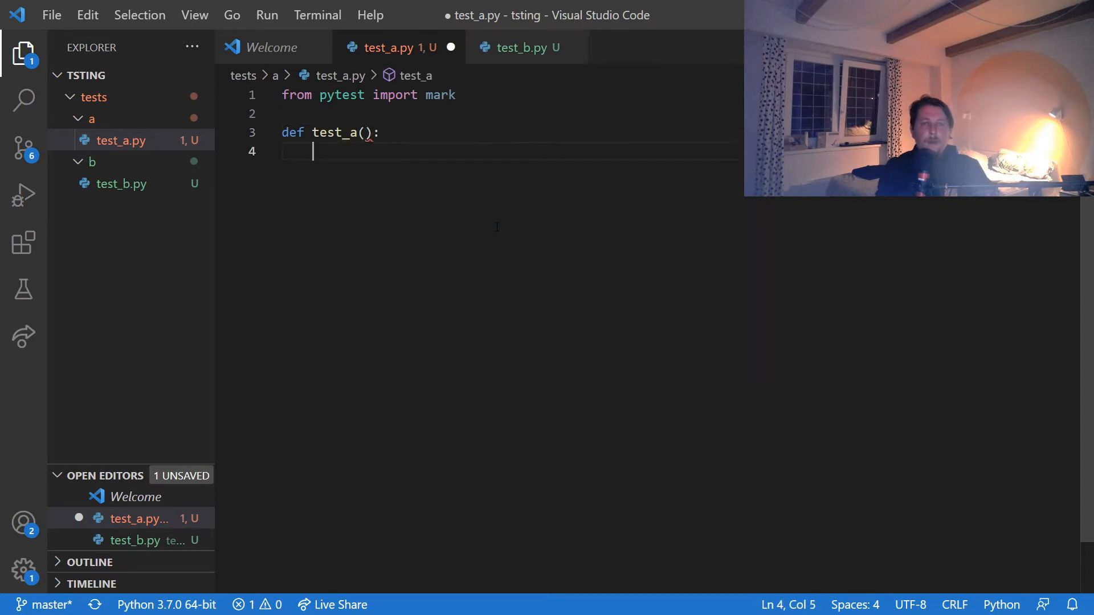
pyautogui.write('assert True')
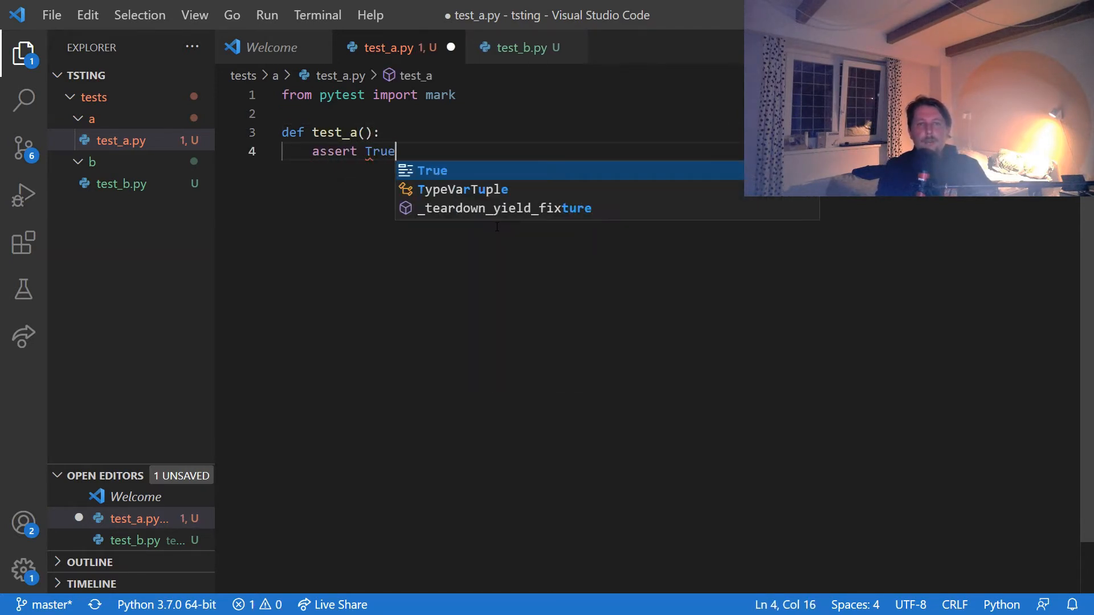
pyautogui.press('Enter')
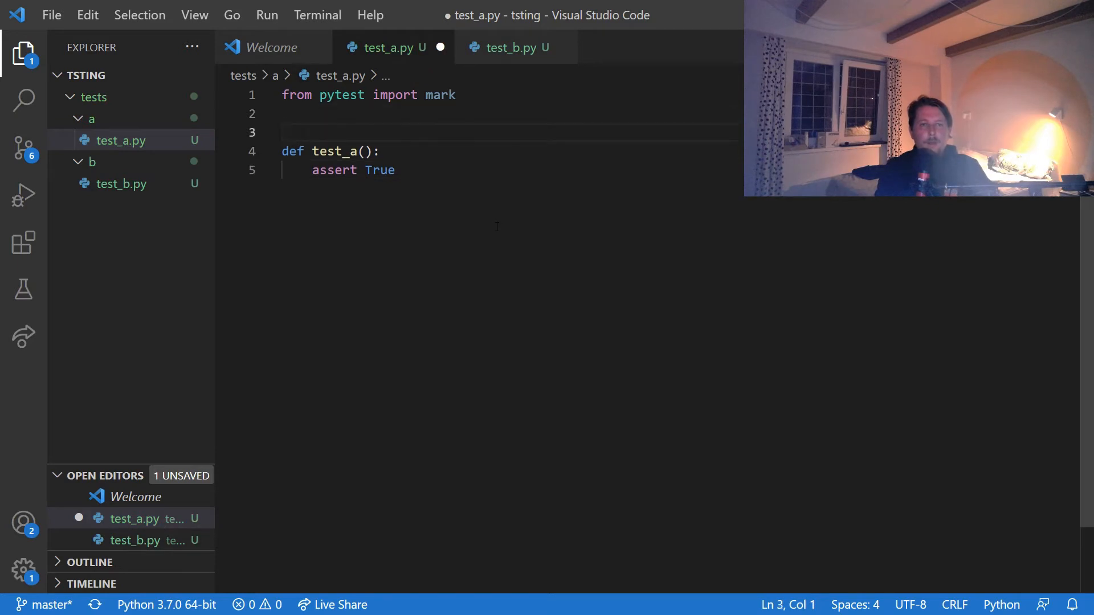
pyautogui.write('@mark.a')
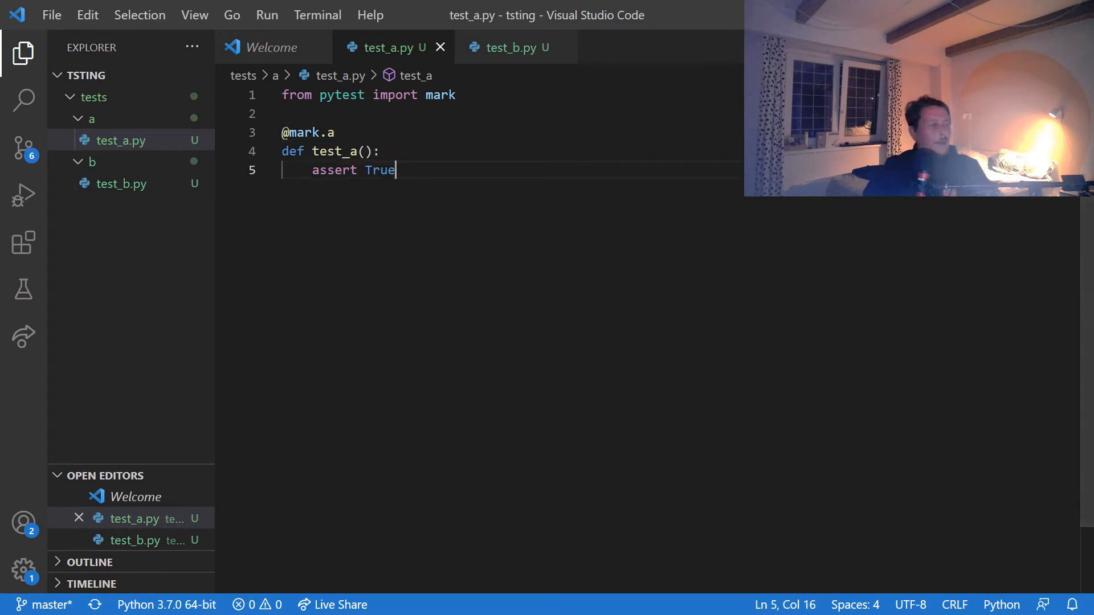
# Step: Clear the PowerShell terminal and run pytest, seeing one pass with three unknown-mark warnings
pyautogui.click(66, 8)
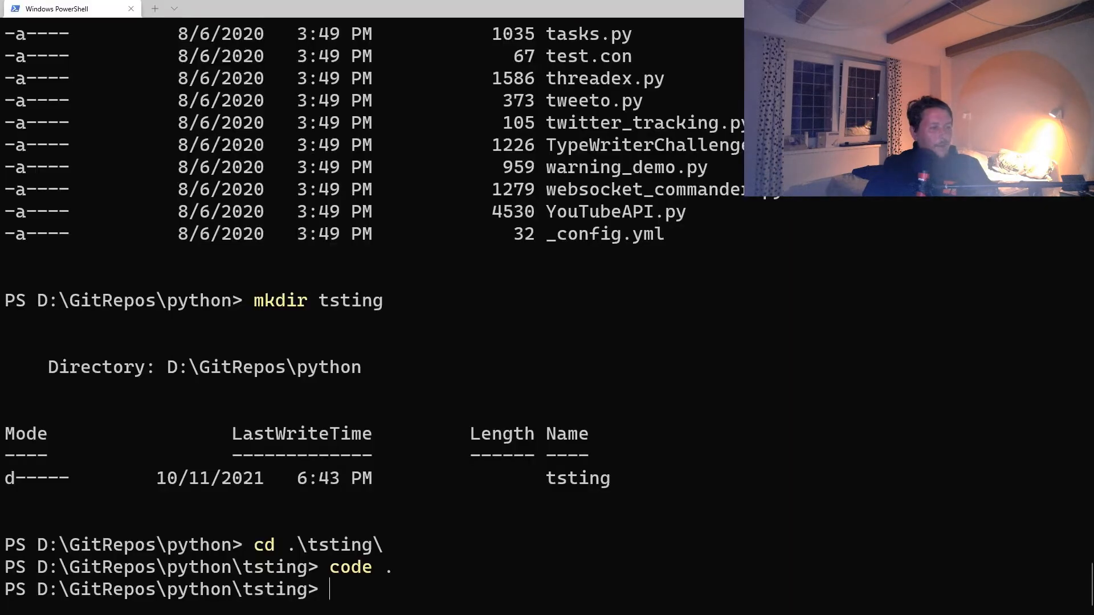
pyautogui.write('clear')
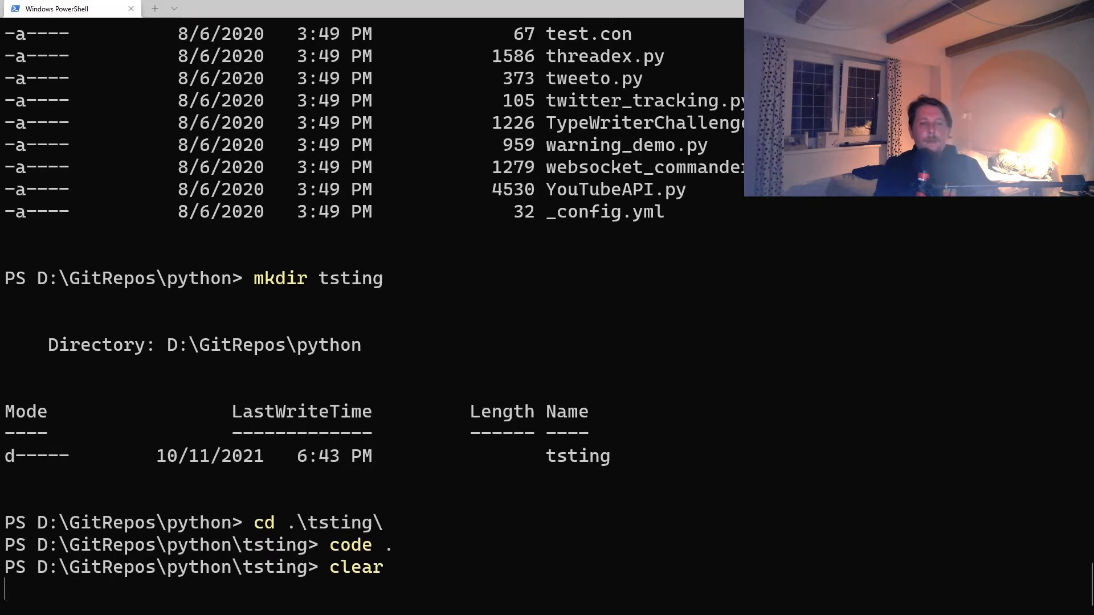
pyautogui.write('pytes')
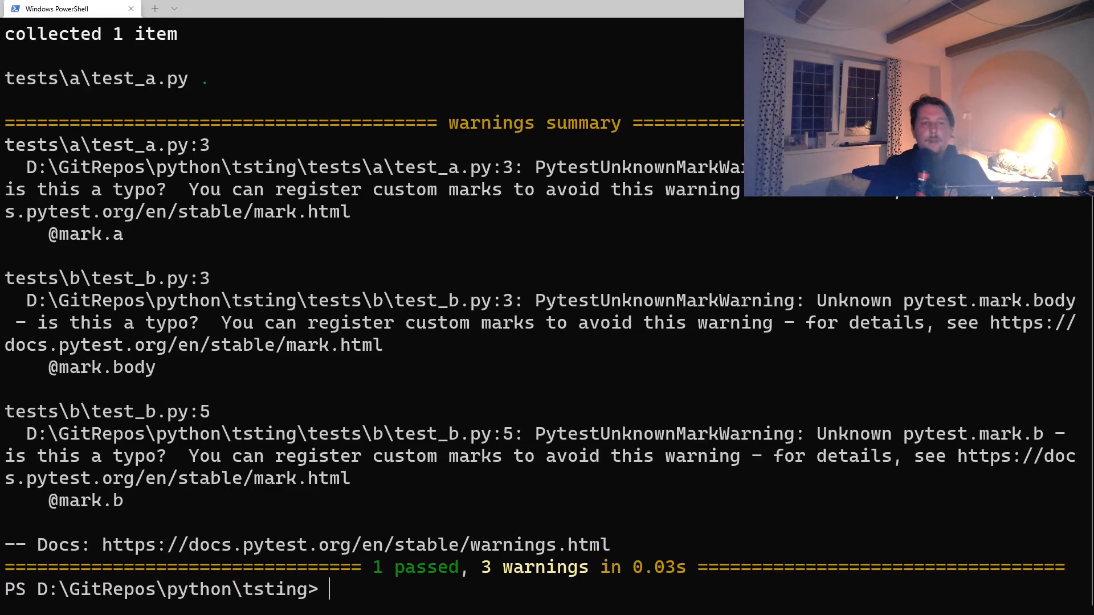
pyautogui.moveTo(147, 358)
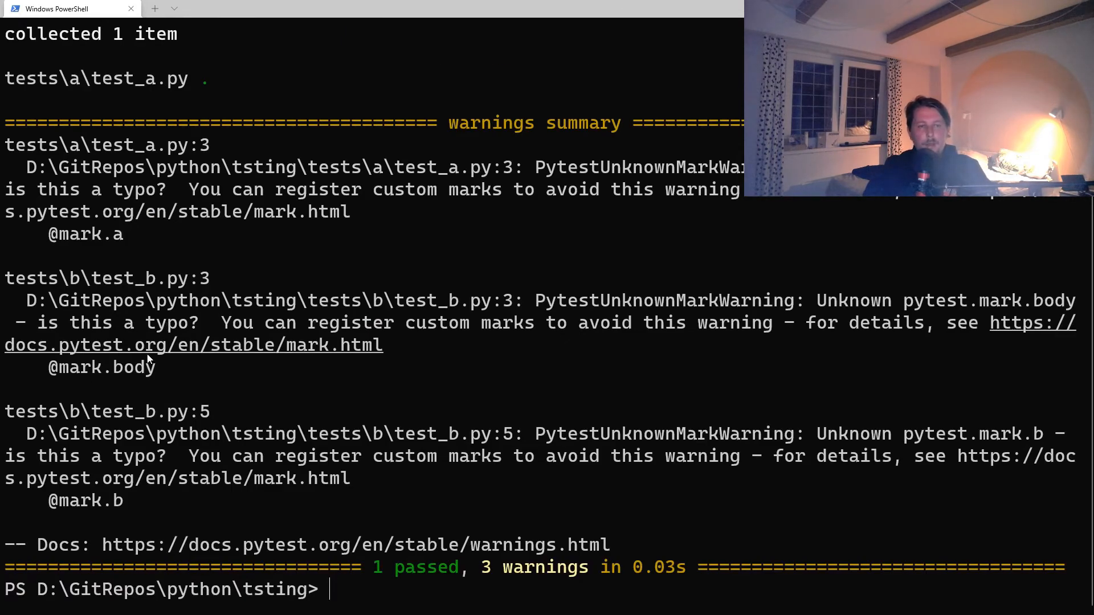
pyautogui.write('pytest import mark')
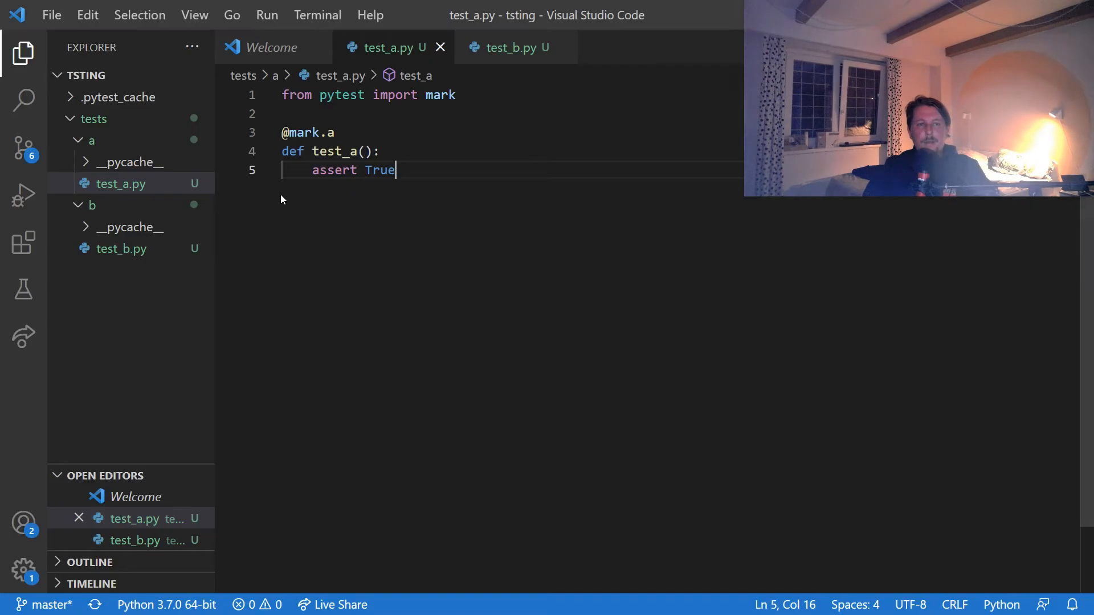
# Step: Create an empty pytest.ini file at the project root
pyautogui.click(515, 47)
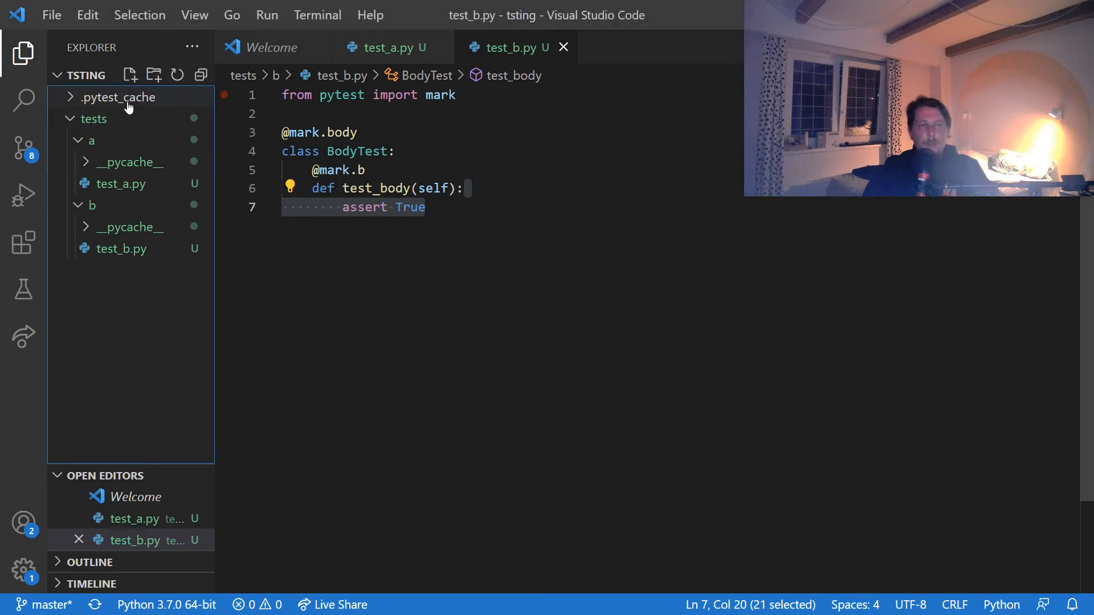
pyautogui.rightClick(122, 108)
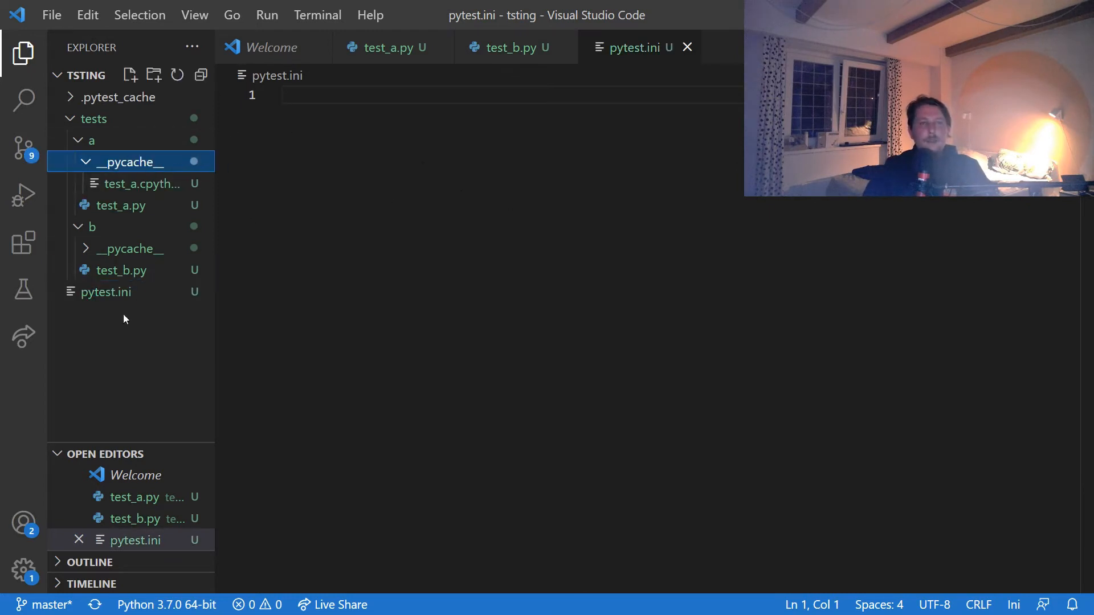
# Step: Start pytest.ini with a [pytest] section and python_files=test_*
pyautogui.write('[]')
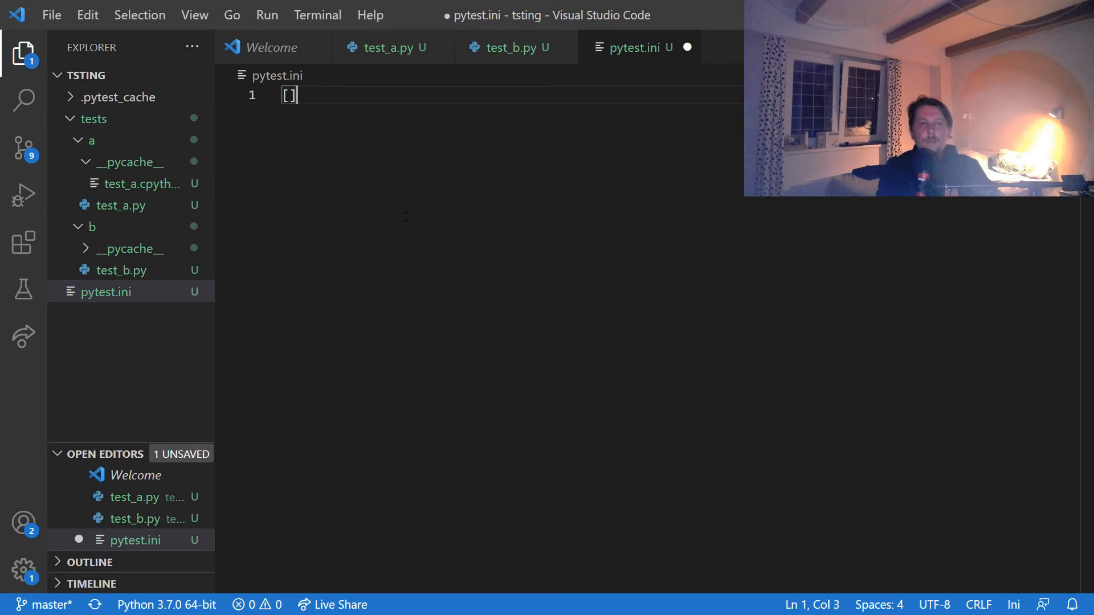
pyautogui.write('pytest')
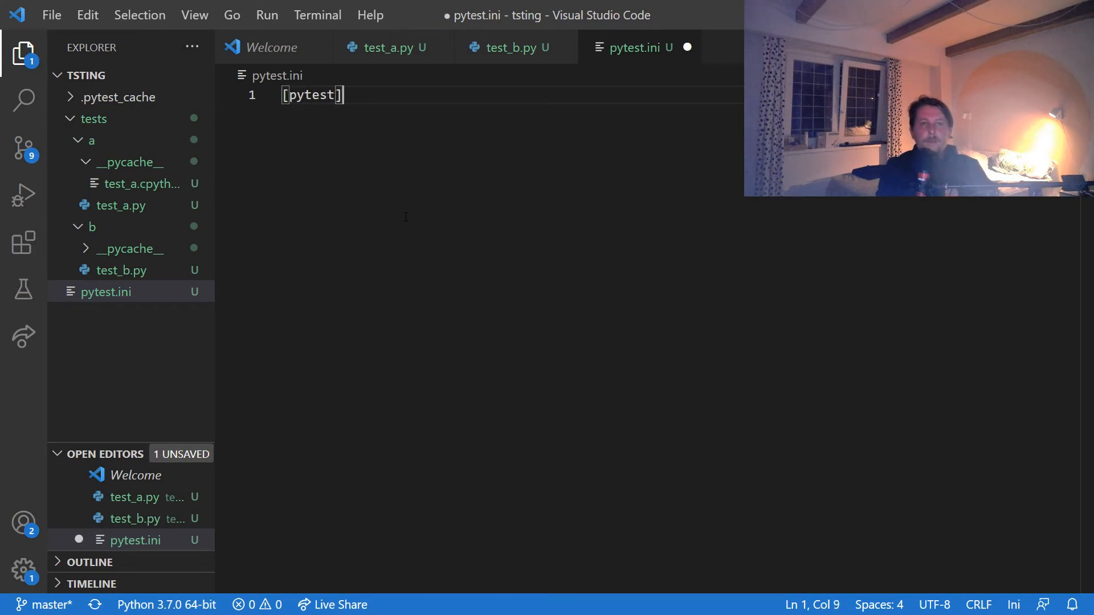
pyautogui.press('Enter')
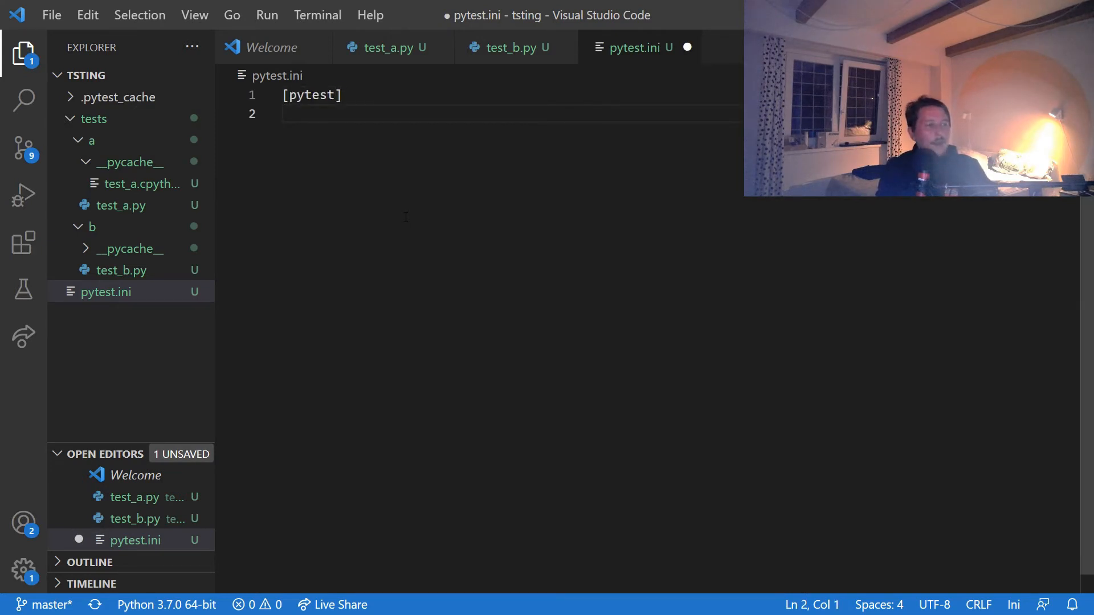
pyautogui.write('pyth')
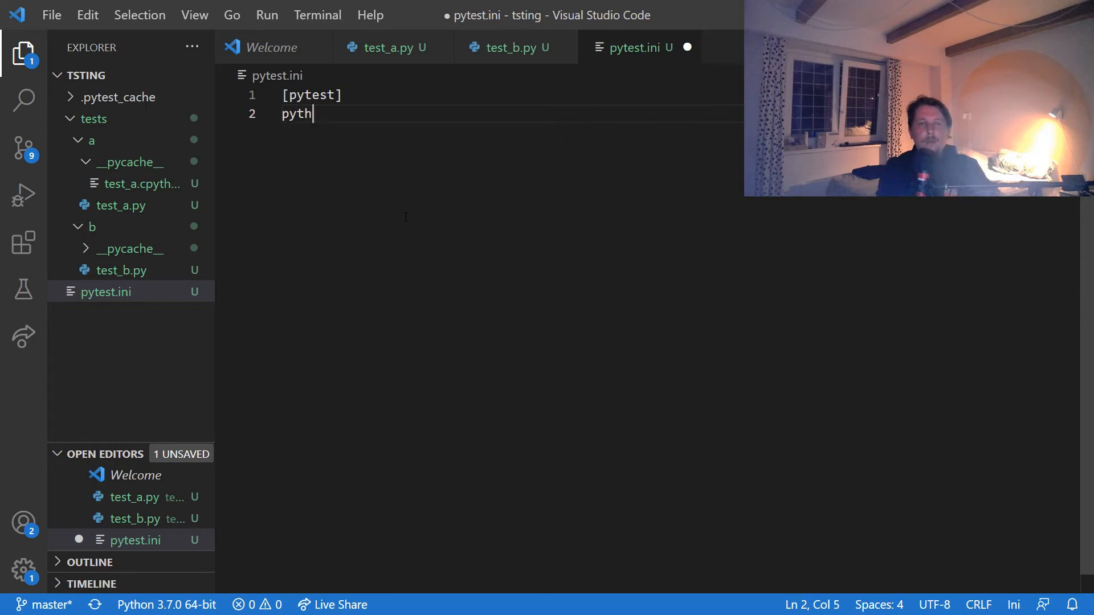
pyautogui.write('on_files')
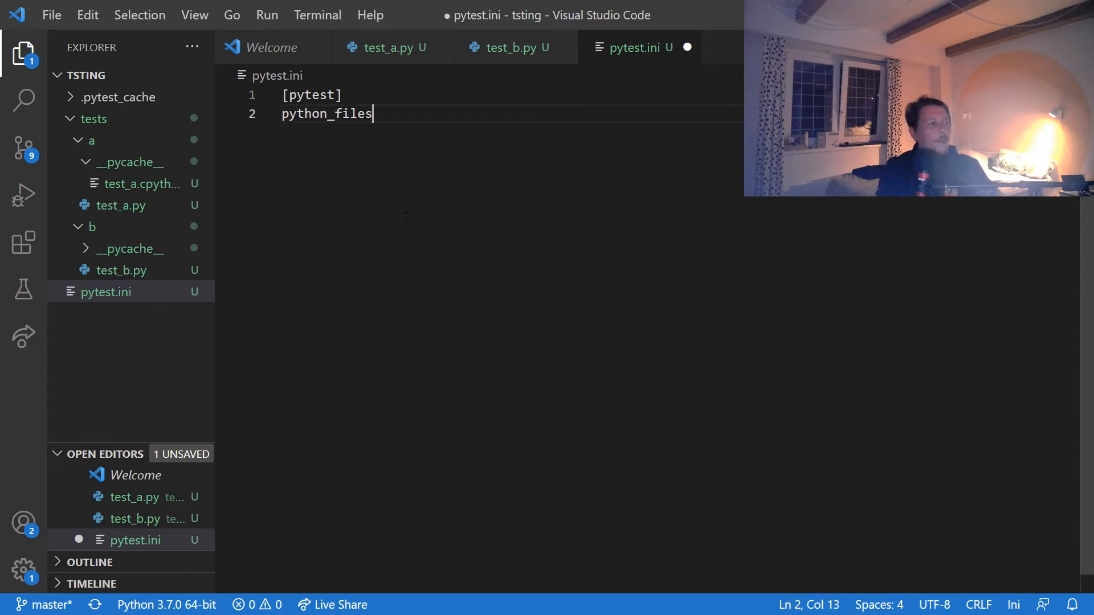
pyautogui.write('=')
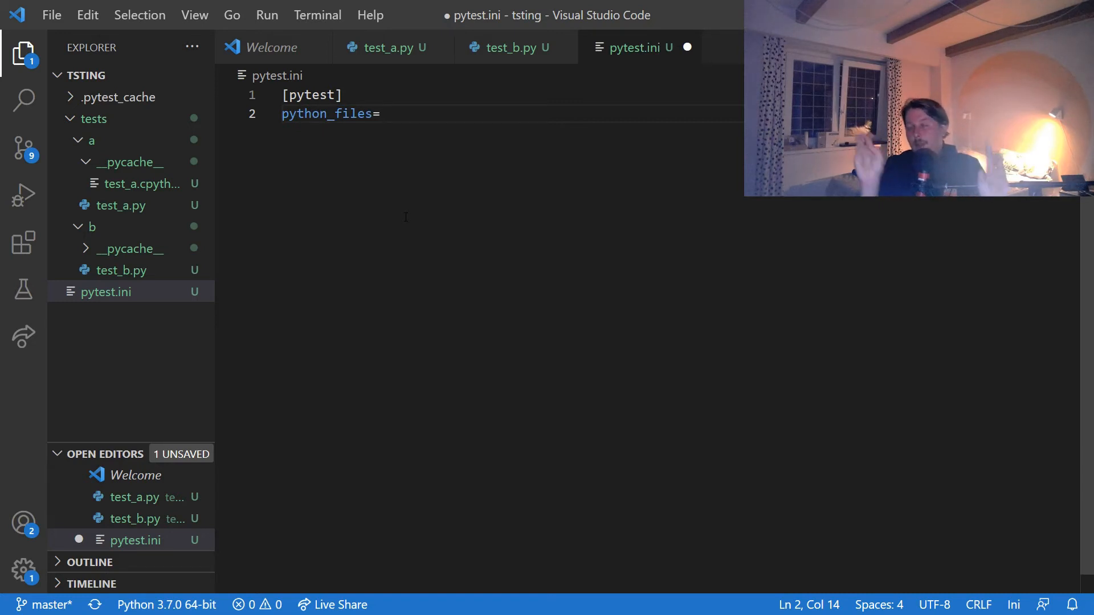
pyautogui.write('test_*')
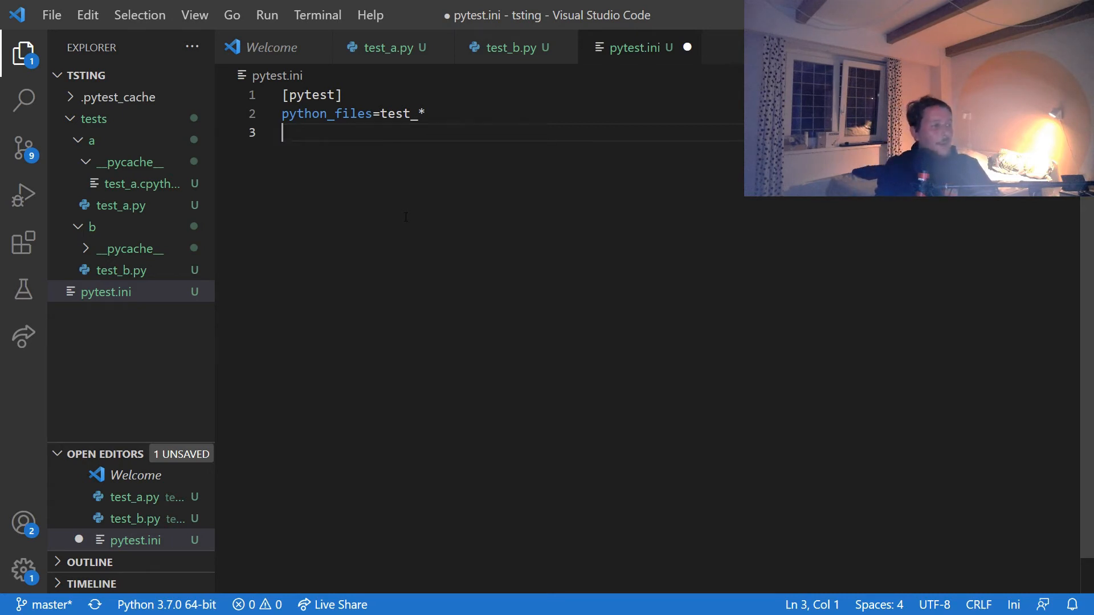
# Step: Add python_classes=*Tests and python_functions=test_* lines to pytest.ini
pyautogui.write('python_classes')
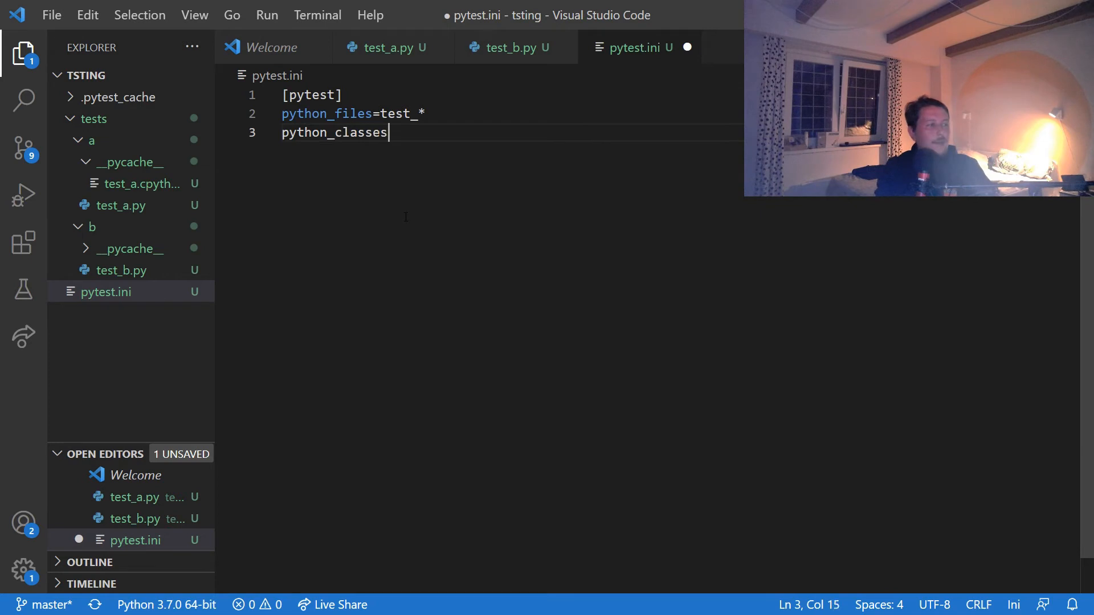
pyautogui.write('=*')
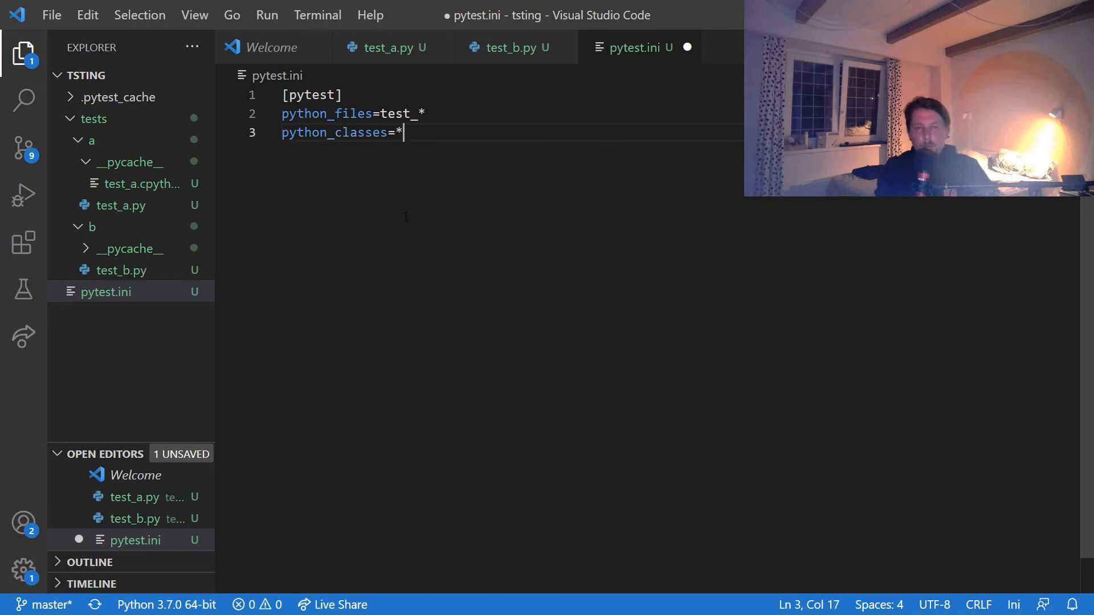
pyautogui.write('T')
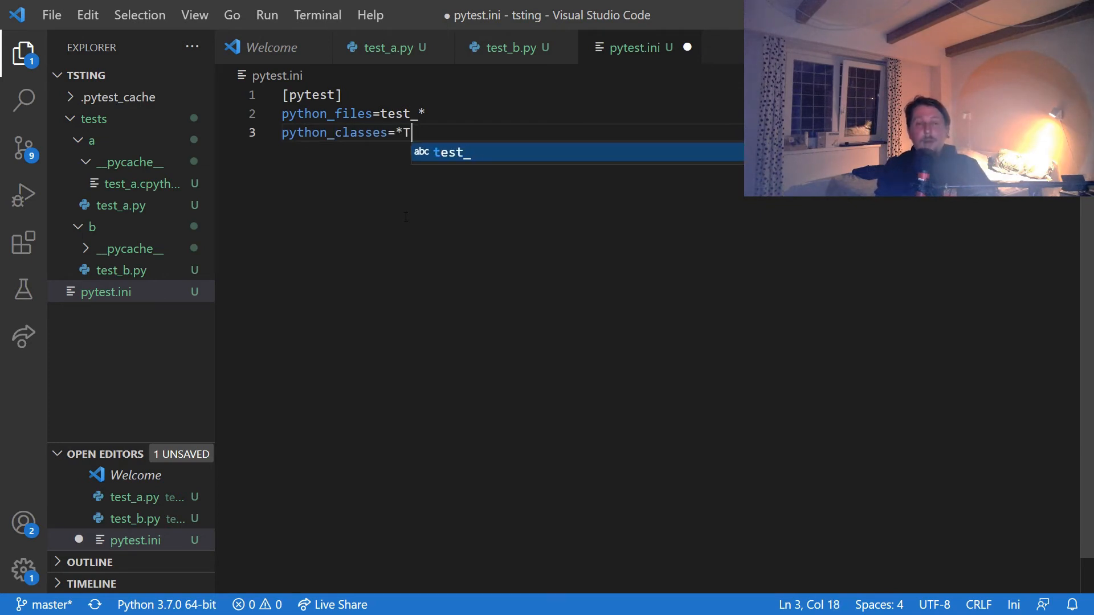
pyautogui.write('est')
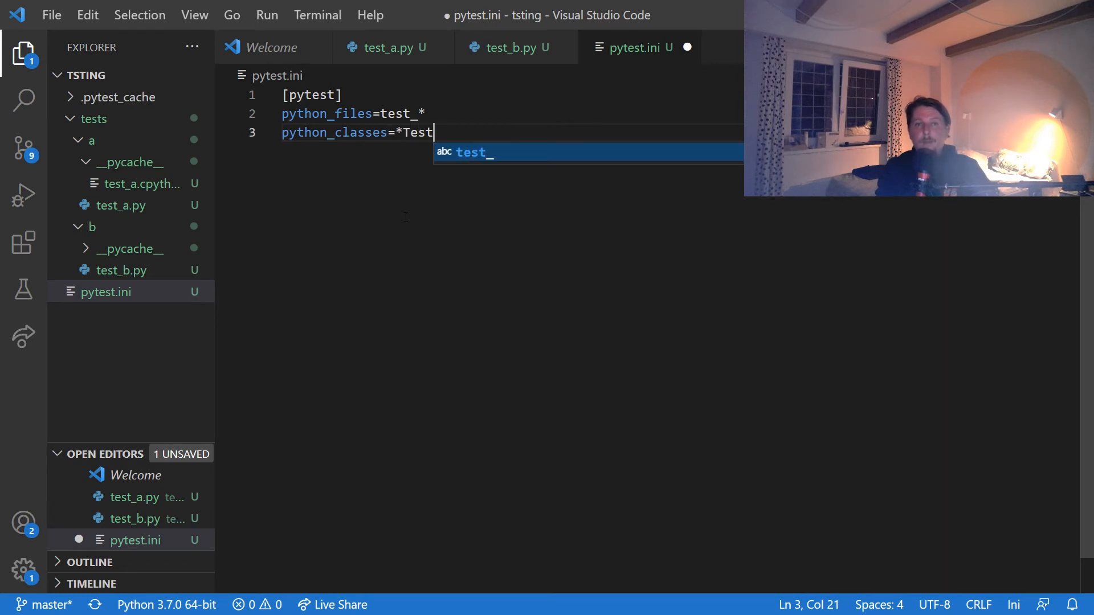
pyautogui.write('s')
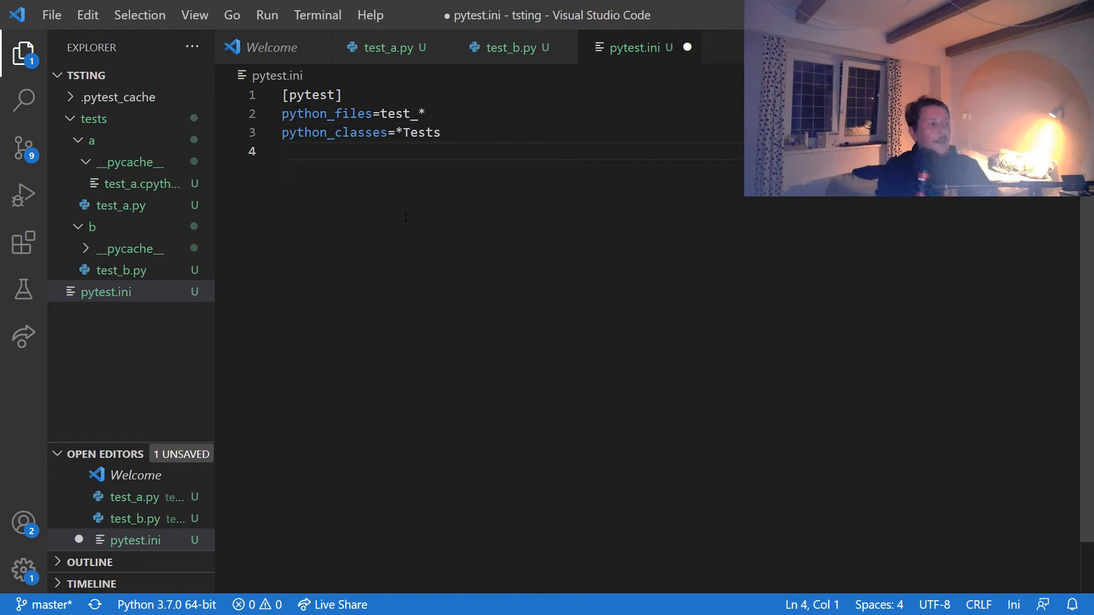
pyautogui.write('pytho')
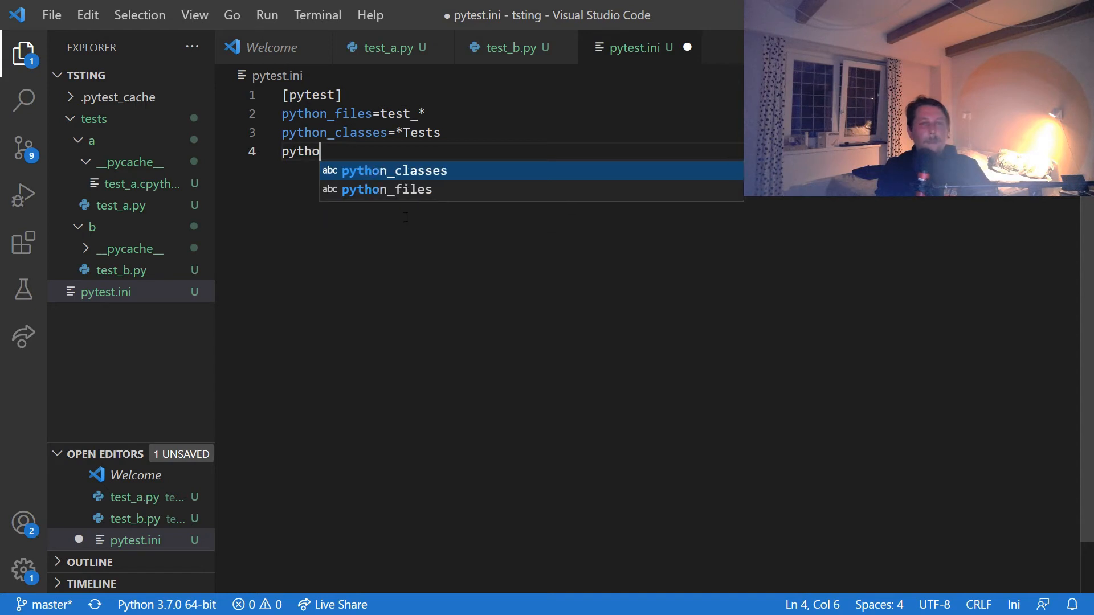
pyautogui.write('n_functio')
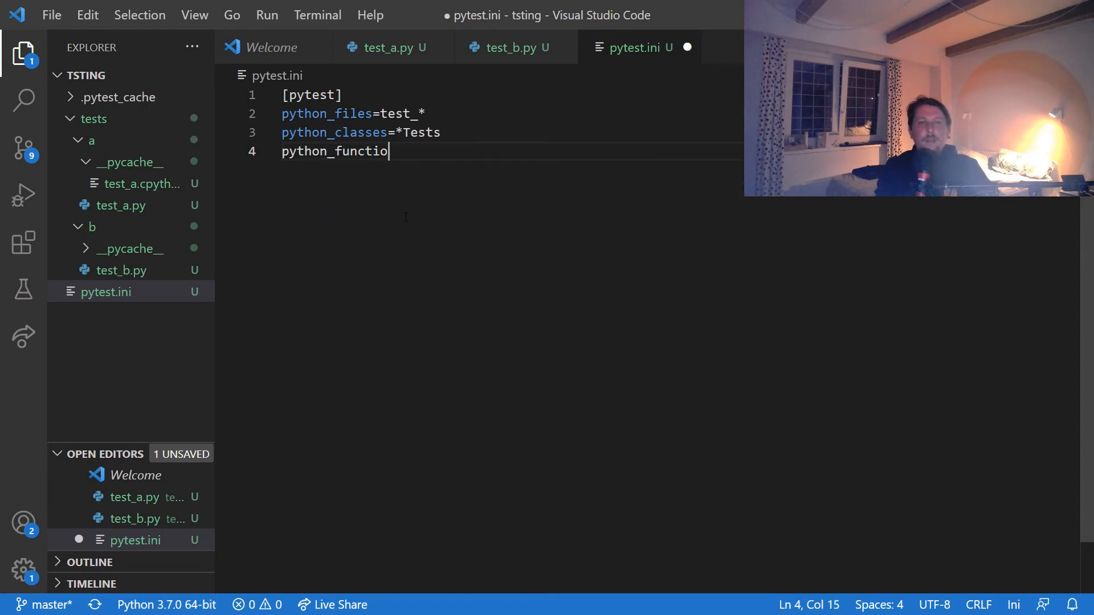
pyautogui.write('ns/')
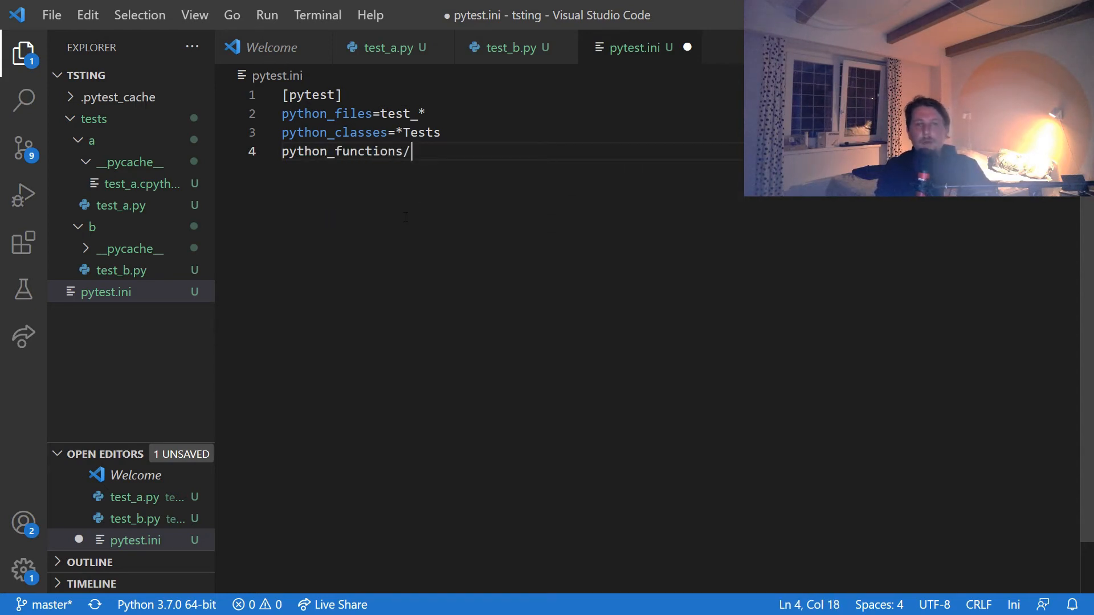
pyautogui.write('=test_')
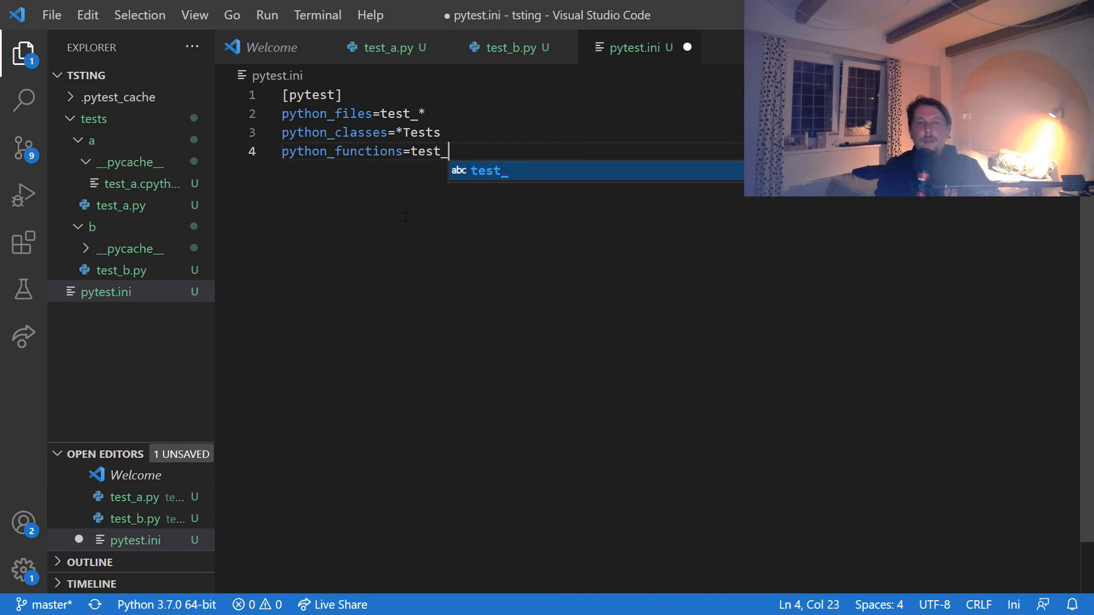
pyautogui.write('*')
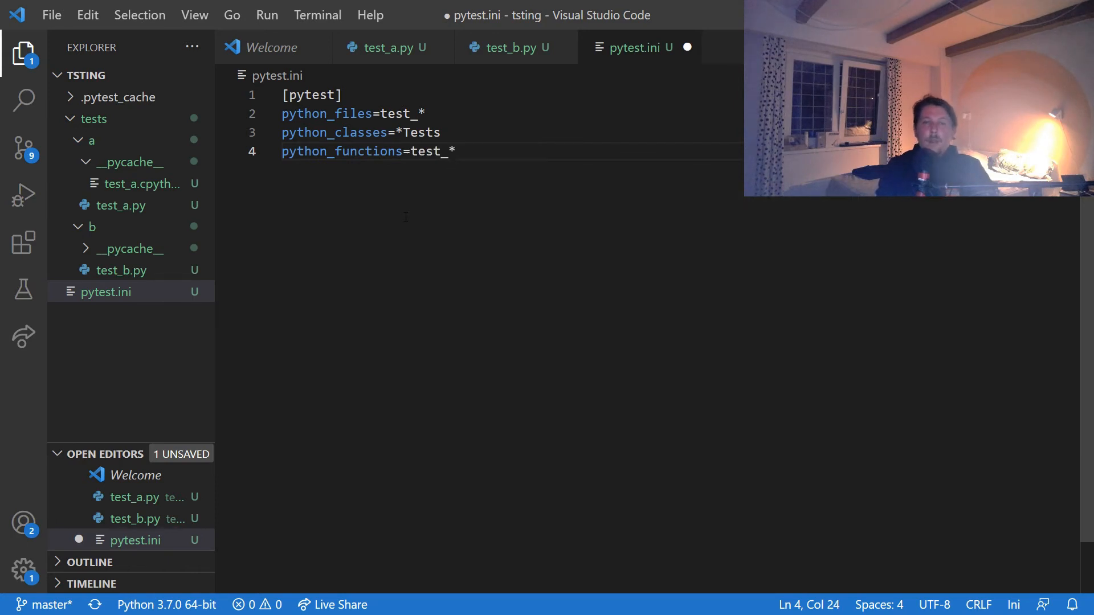
pyautogui.press('enter')
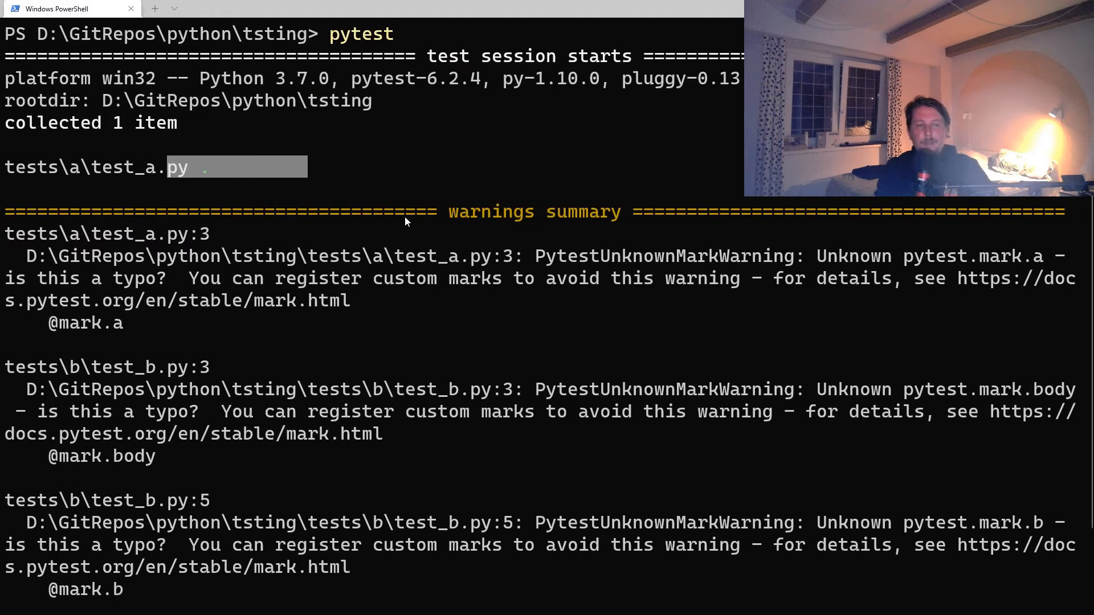
pyautogui.moveTo(94, 322)
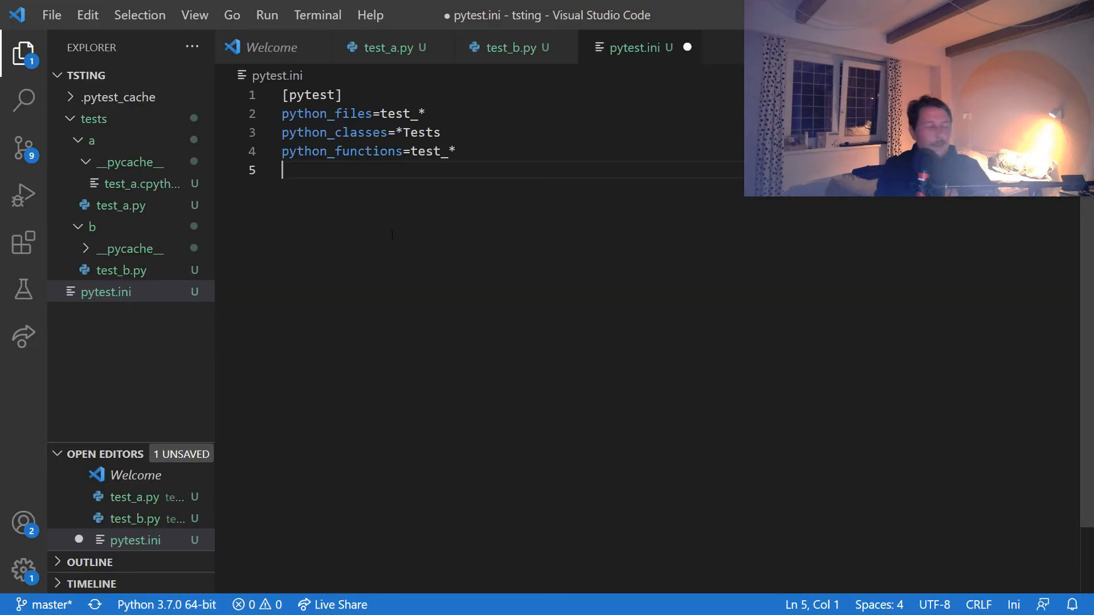
# Step: Add a markers section registering marker a with a short description
pyautogui.write('markers =')
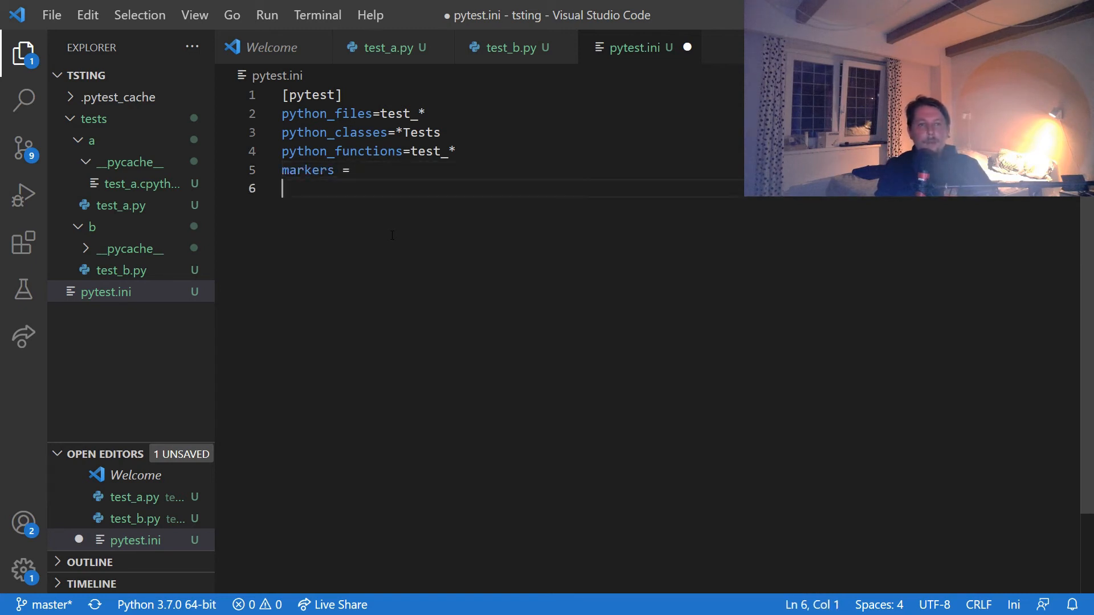
pyautogui.press('Tab')
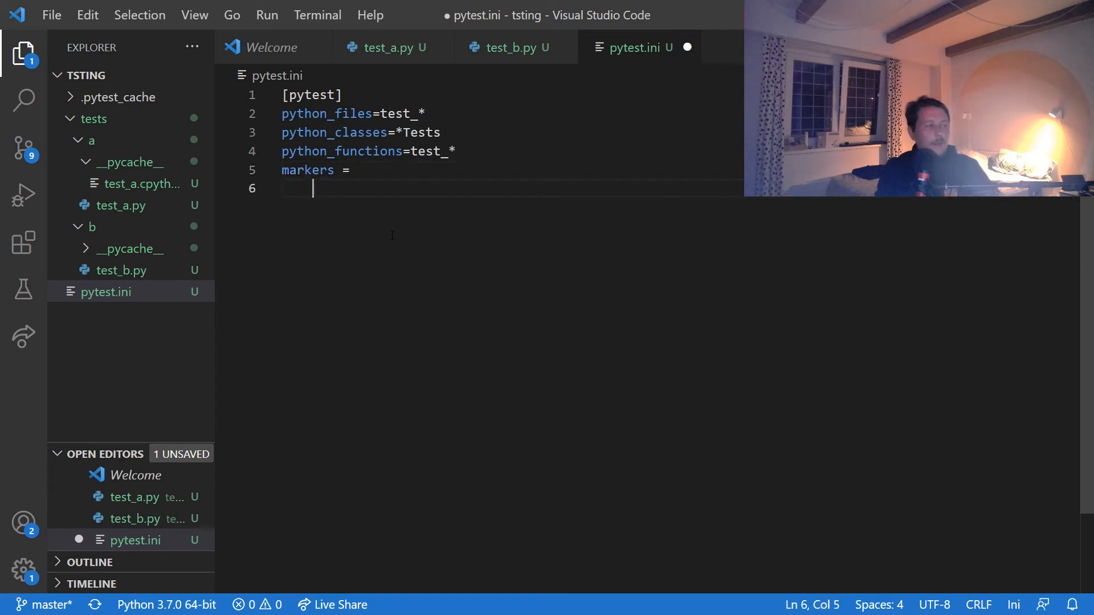
pyautogui.write('a:')
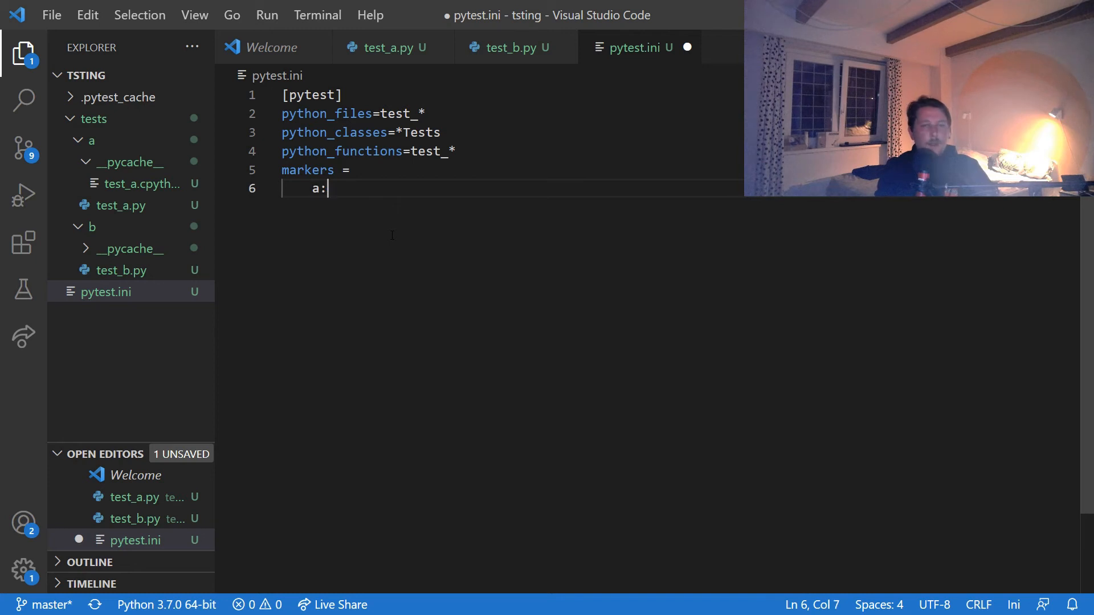
pyautogui.write('This is a test for a')
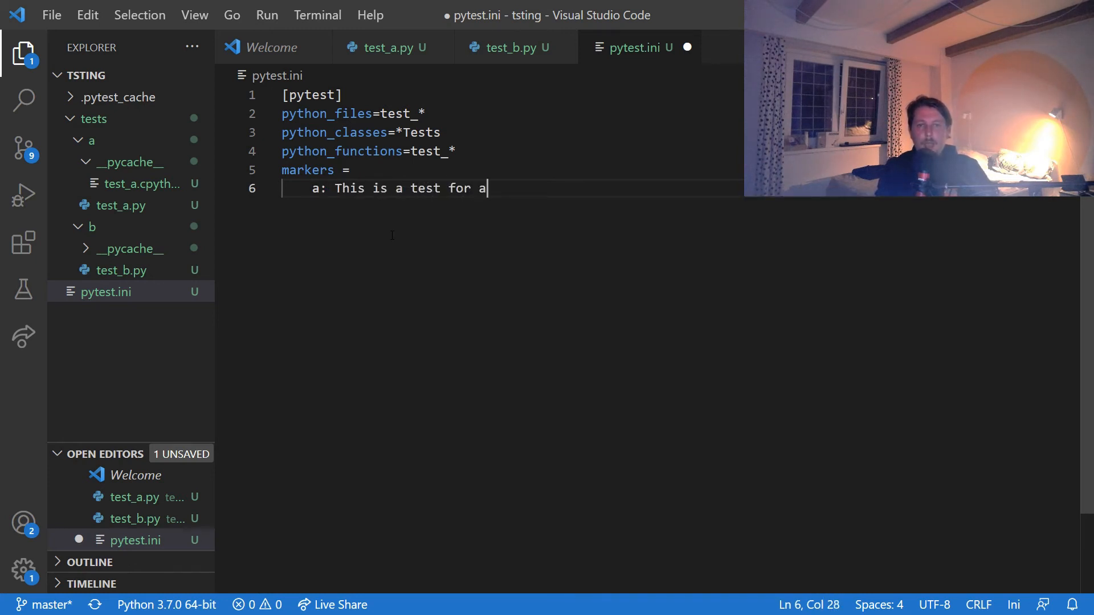
pyautogui.press('enter')
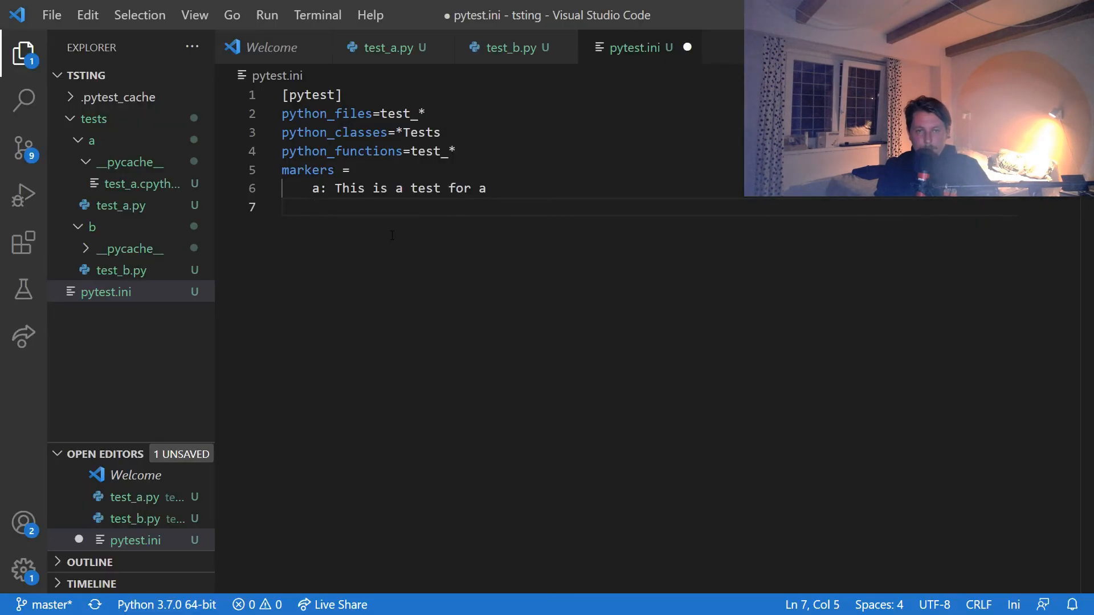
# Step: Register markers b and body with 'This is a test for...' descriptions, save, and rerun pytest
pyautogui.write('body:')
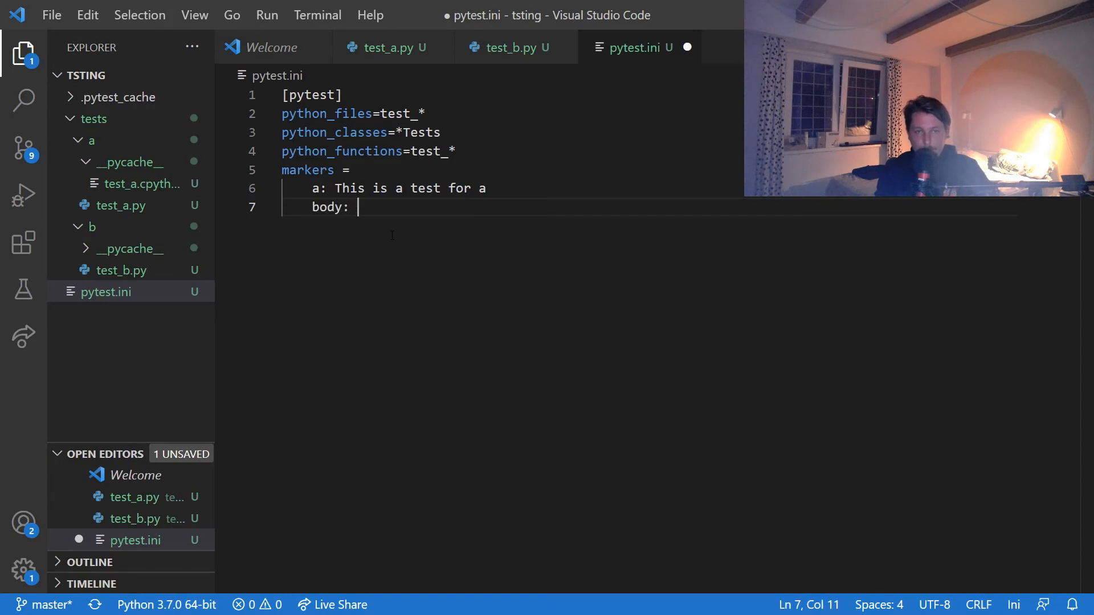
pyautogui.write('This is a tes')
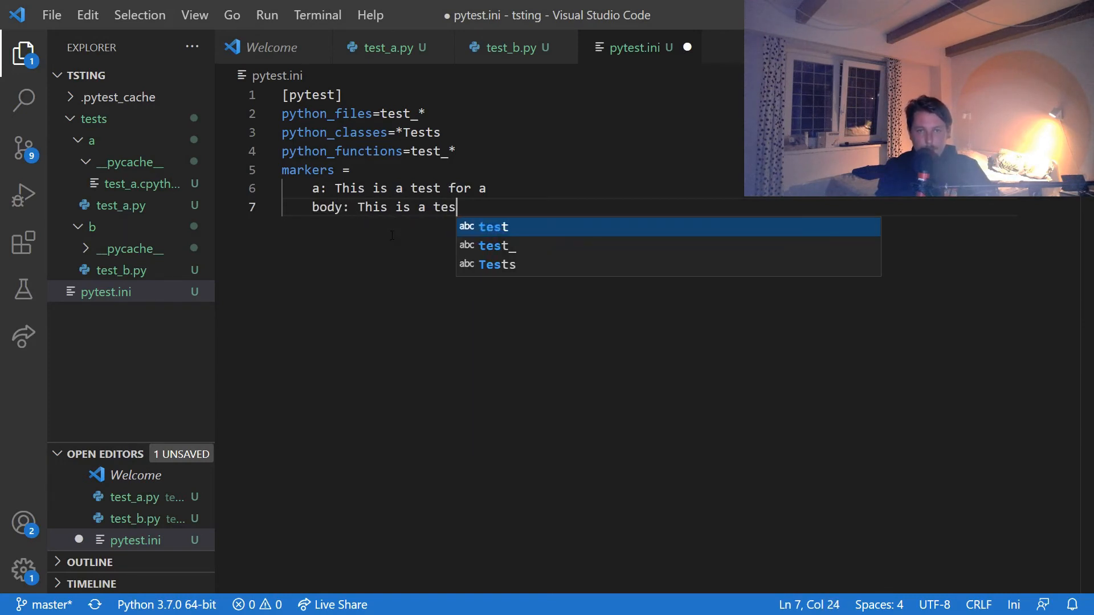
pyautogui.write('t for body')
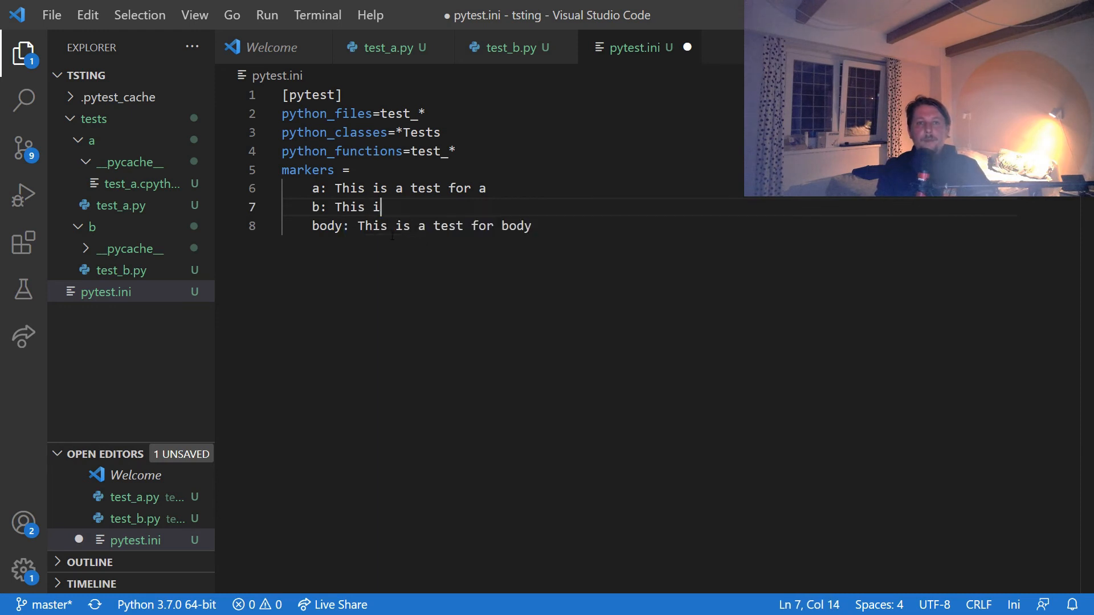
pyautogui.write('s a test for')
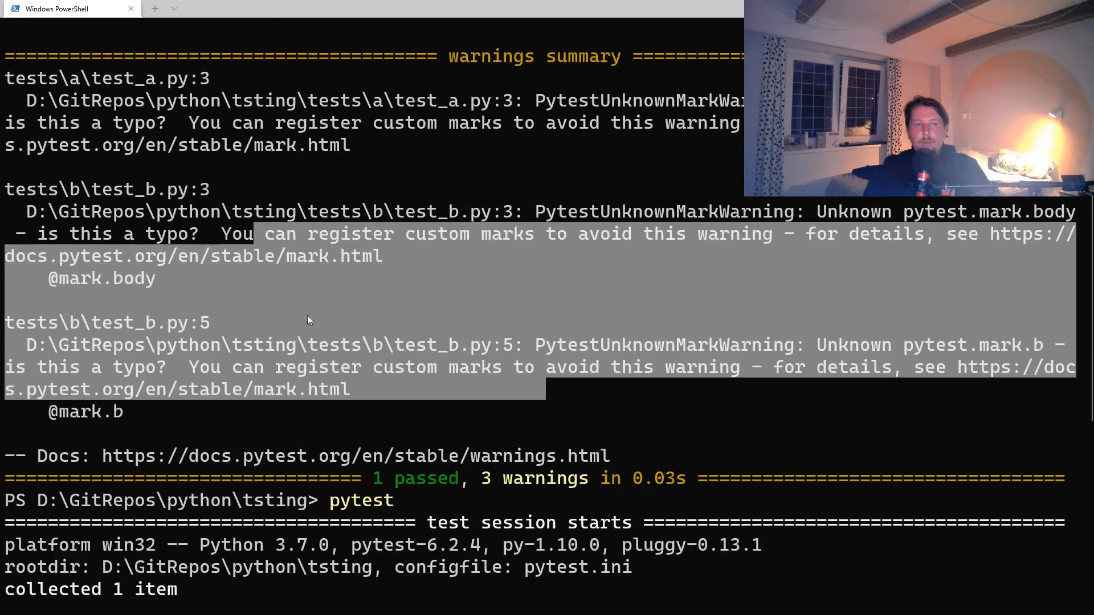
# Step: Rerun pytest plain and with -vvv, confirm no warnings, then show pytest --help options
pyautogui.click(551, 345)
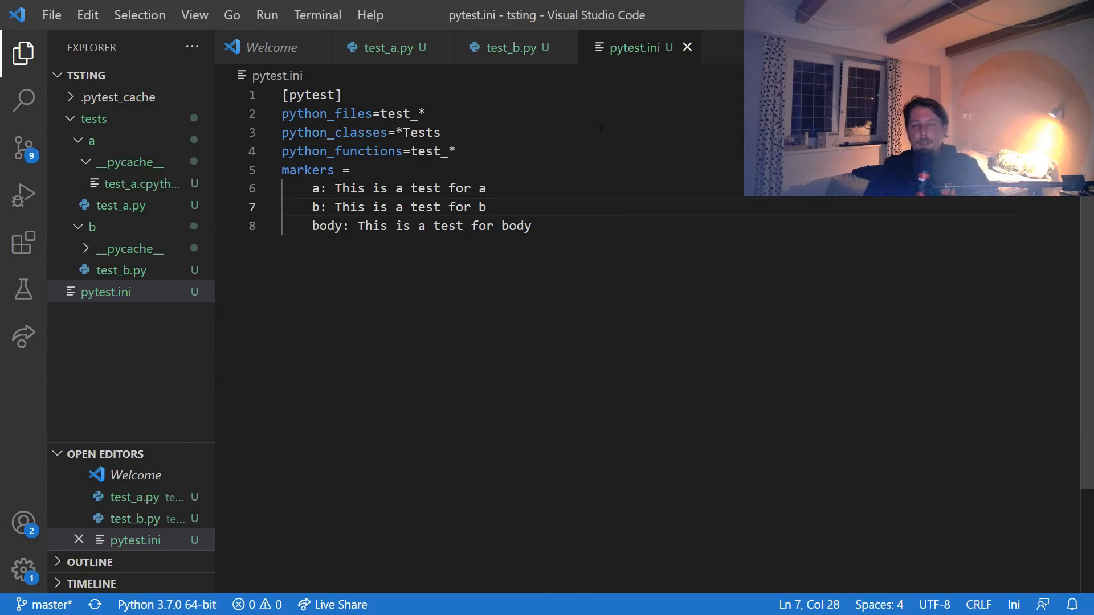
pyautogui.click(509, 47)
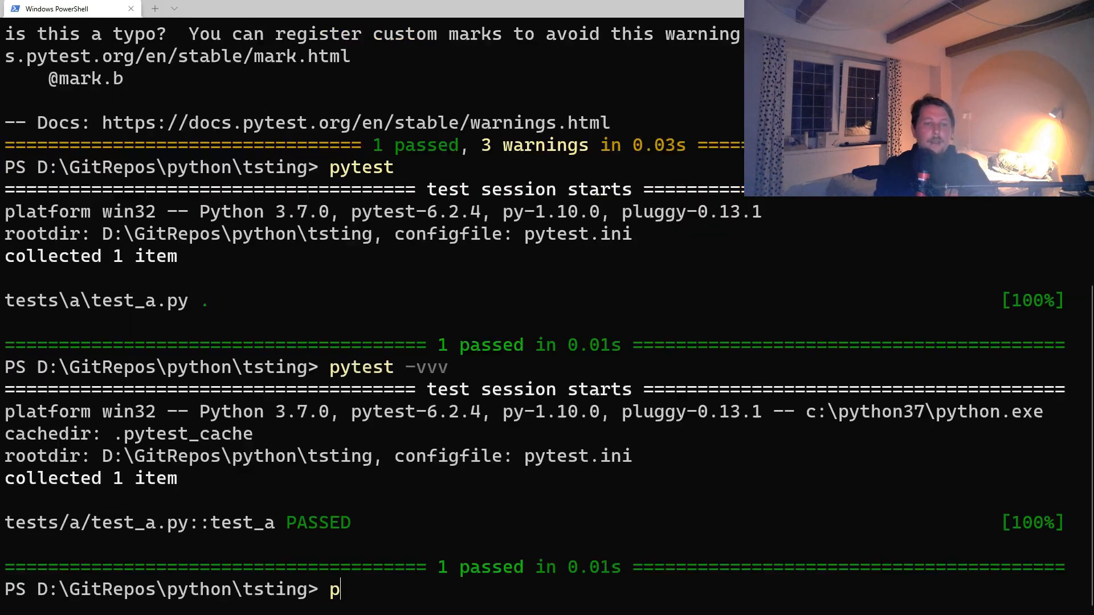
pyautogui.write('ytest --')
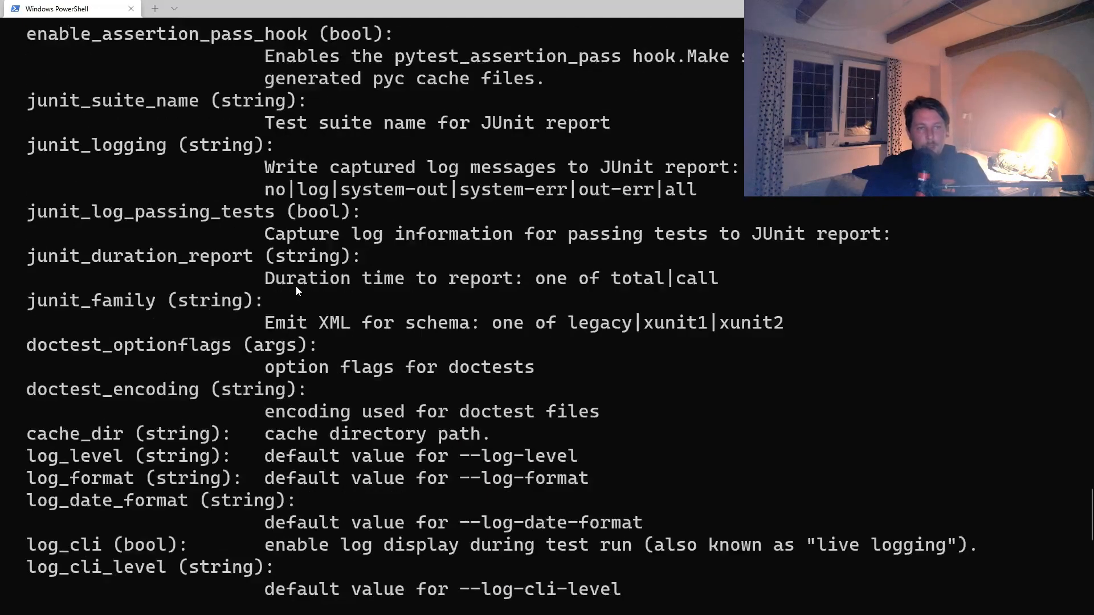
pyautogui.scroll(-3)
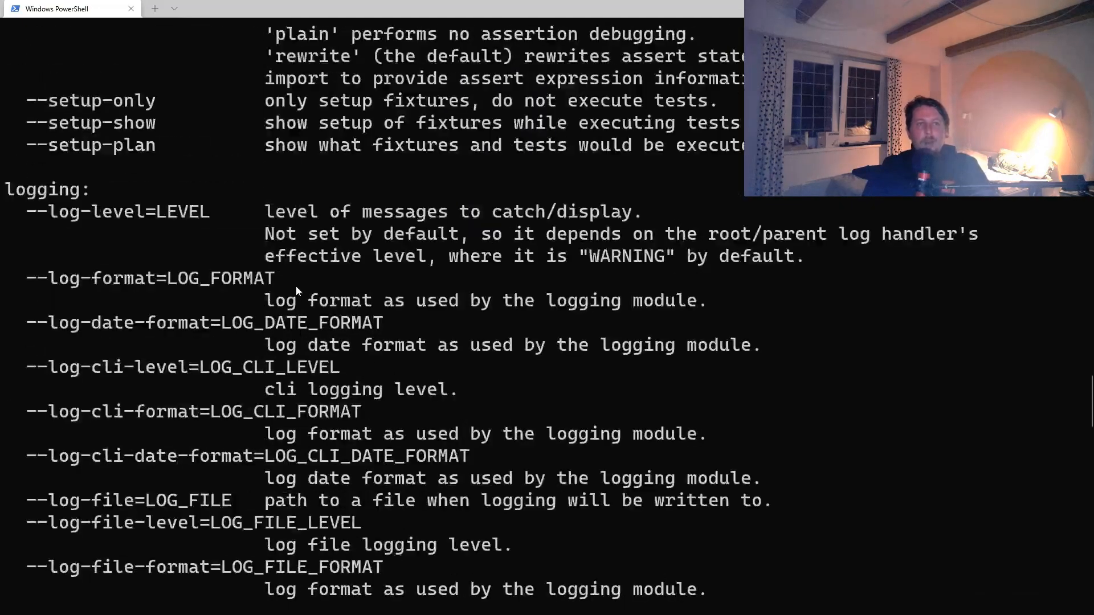